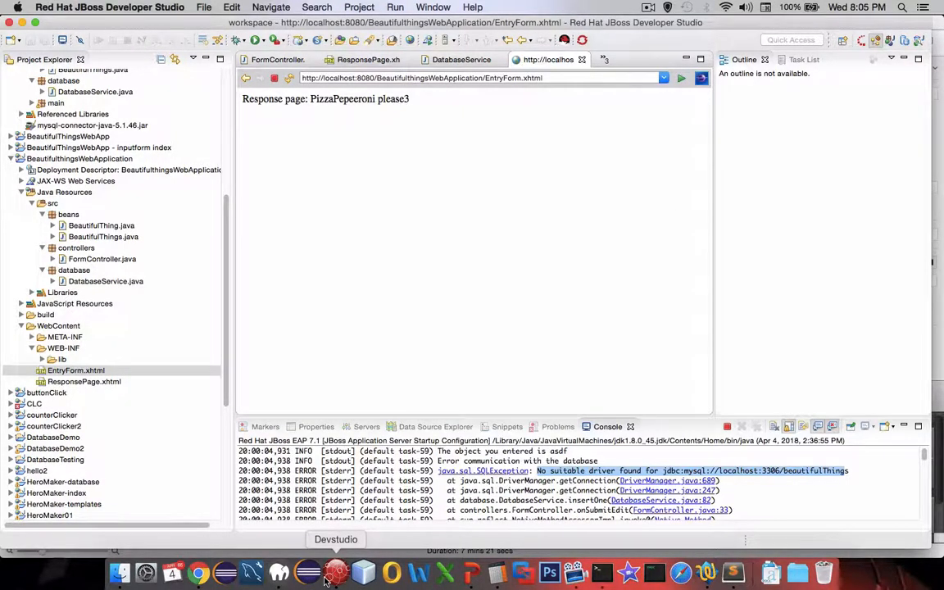
{"action": "mouse_move", "coordinate": [141, 400]}
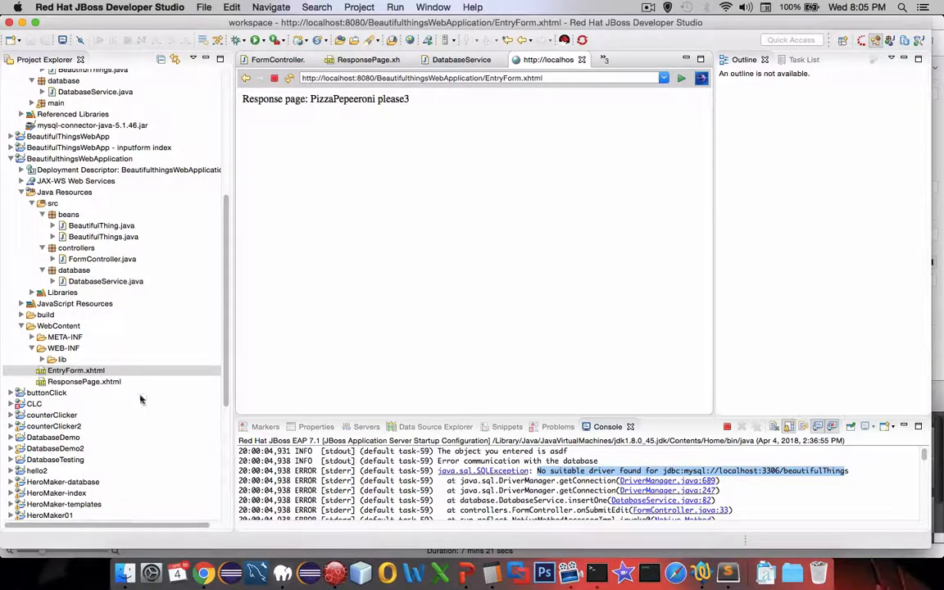
{"action": "mouse_move", "coordinate": [322, 154]}
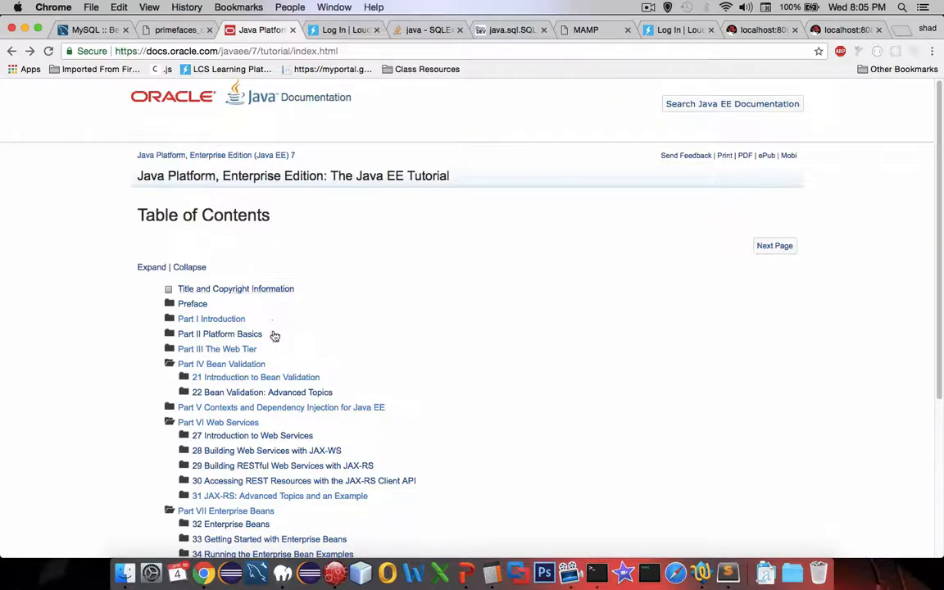
{"action": "mouse_move", "coordinate": [216, 374]}
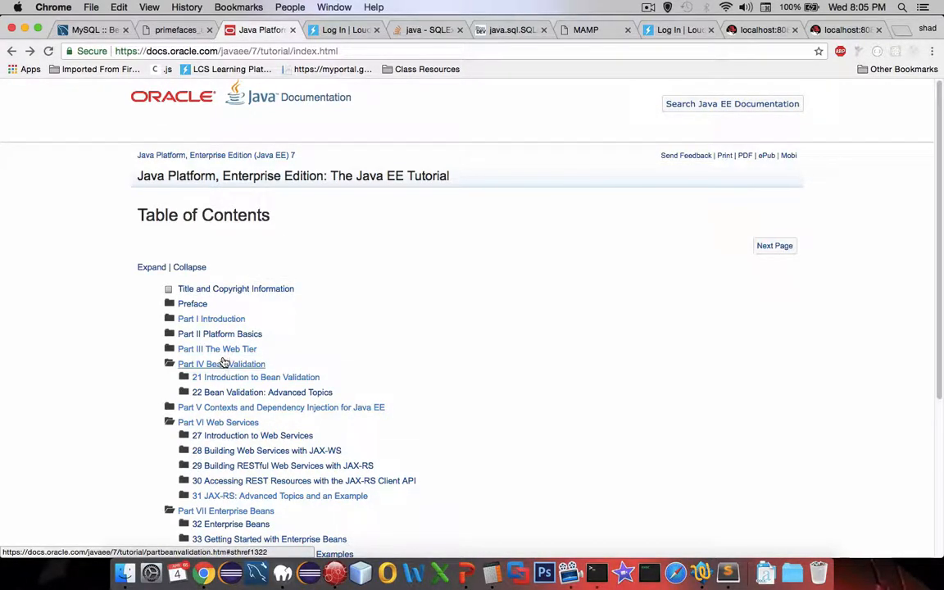
Step: Navigate the Java EE tutorial to the Web Tier chapter's HTML tag library components section
{"action": "left_click", "coordinate": [216, 348]}
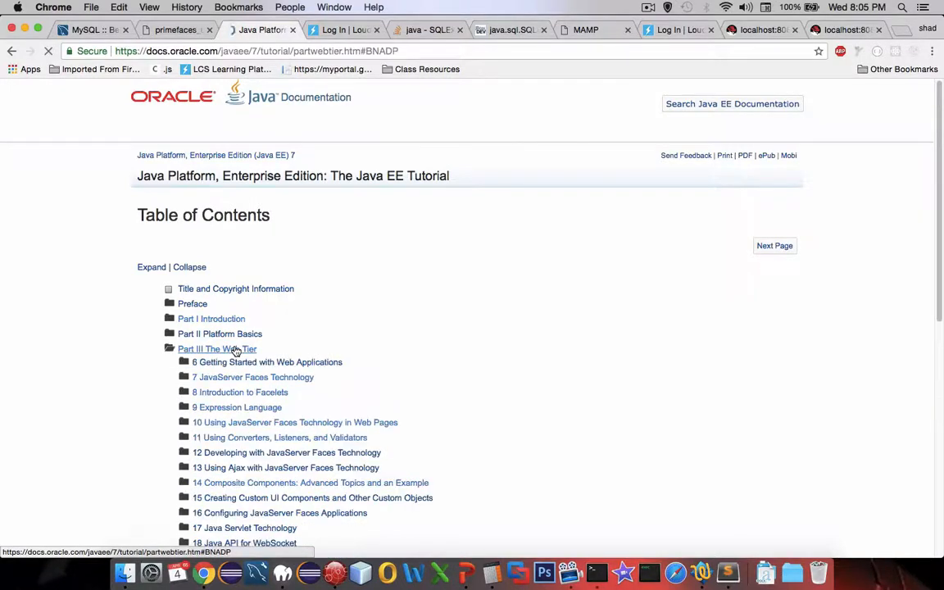
{"action": "left_click", "coordinate": [216, 348]}
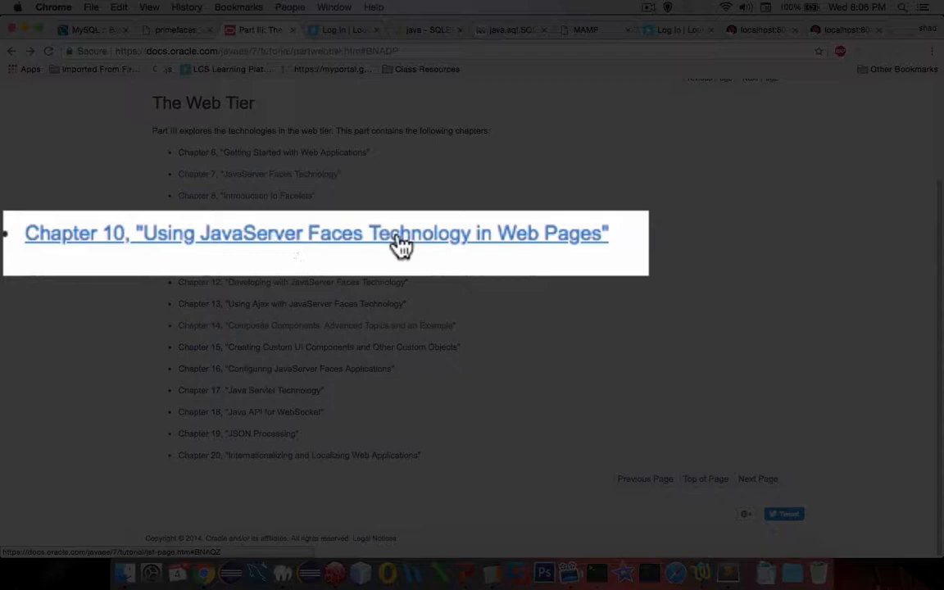
{"action": "left_click", "coordinate": [314, 233]}
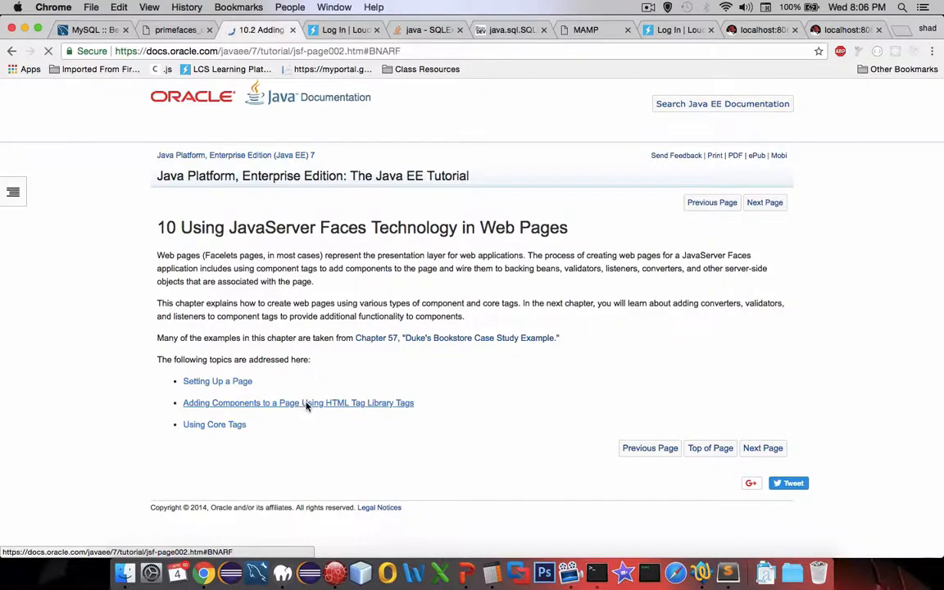
{"action": "left_click", "coordinate": [298, 404]}
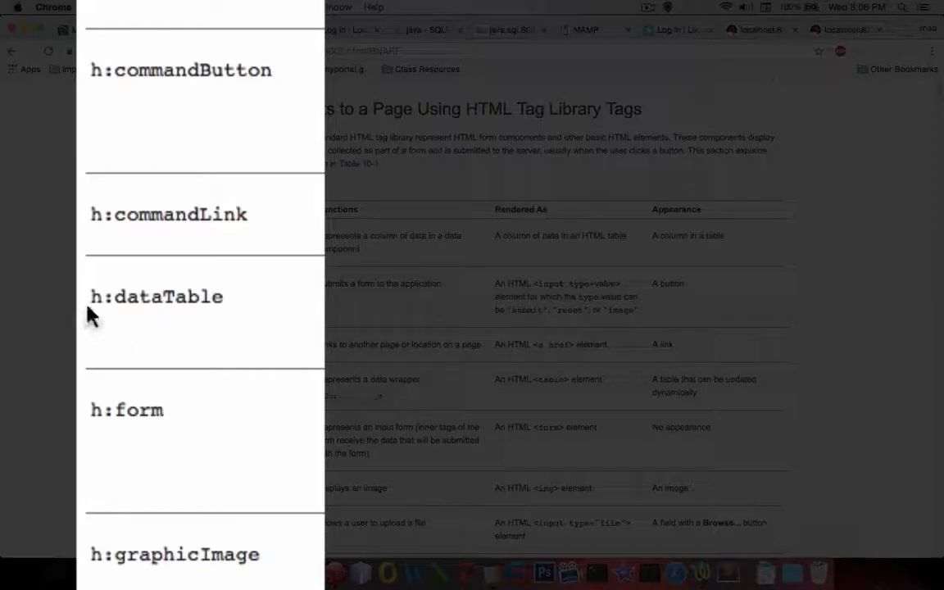
Step: Highlight the h:dataTable tag name in the components table and return to JBoss Developer Studio
{"action": "double_click", "coordinate": [156, 296]}
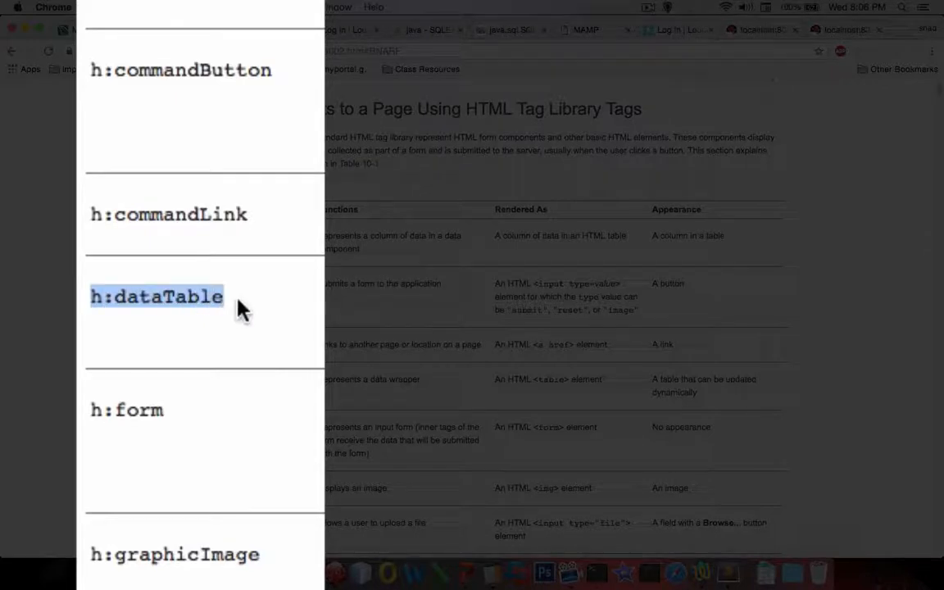
{"action": "left_click", "coordinate": [156, 297]}
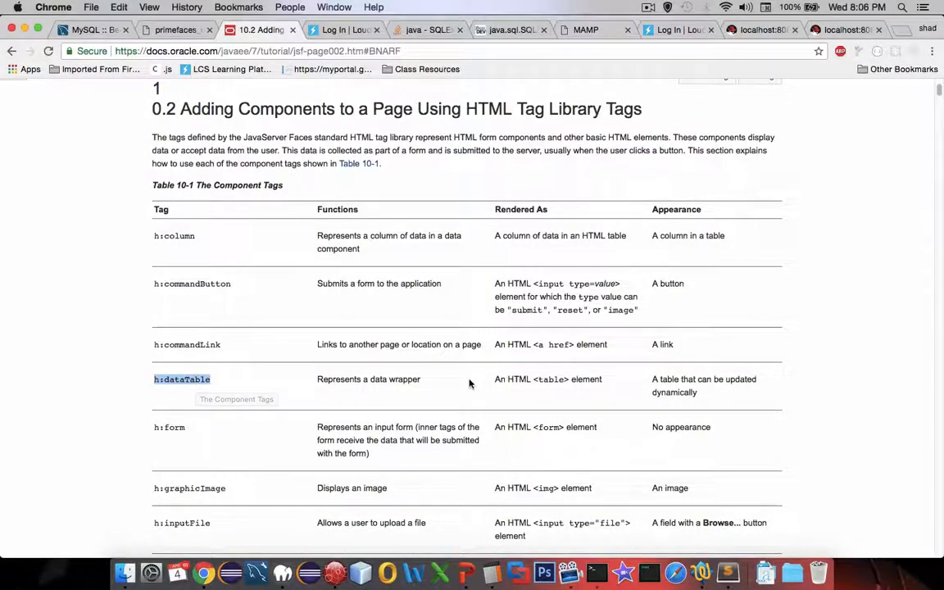
{"action": "mouse_move", "coordinate": [500, 379]}
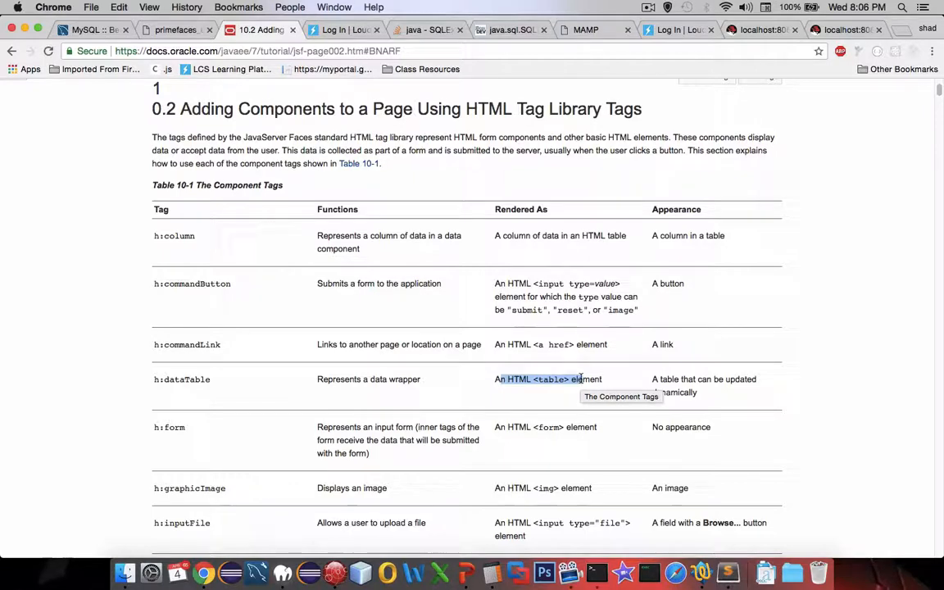
{"action": "left_click", "coordinate": [334, 572]}
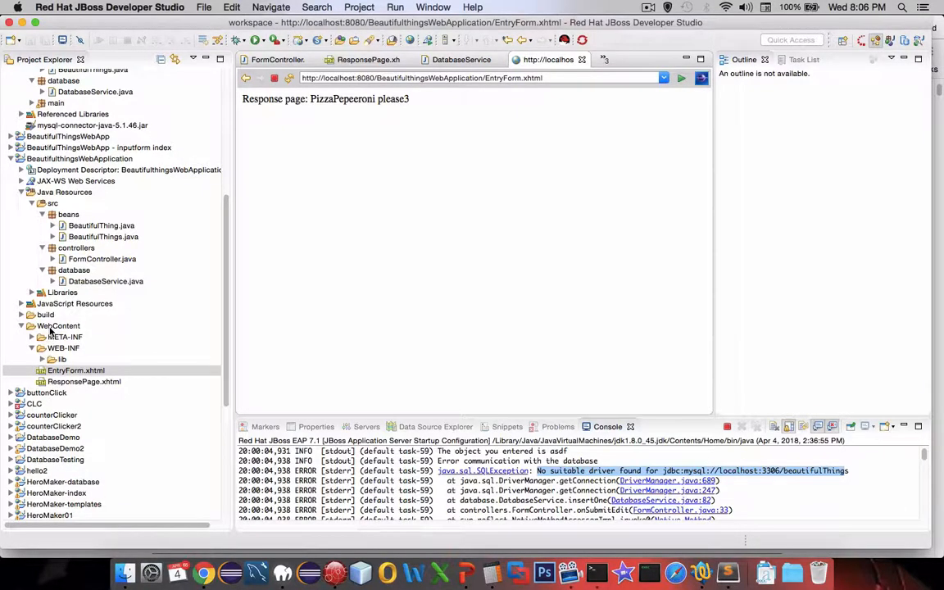
Step: Create a new XHTML page named index.xhtml in the WebContent folder
{"action": "right_click", "coordinate": [59, 324]}
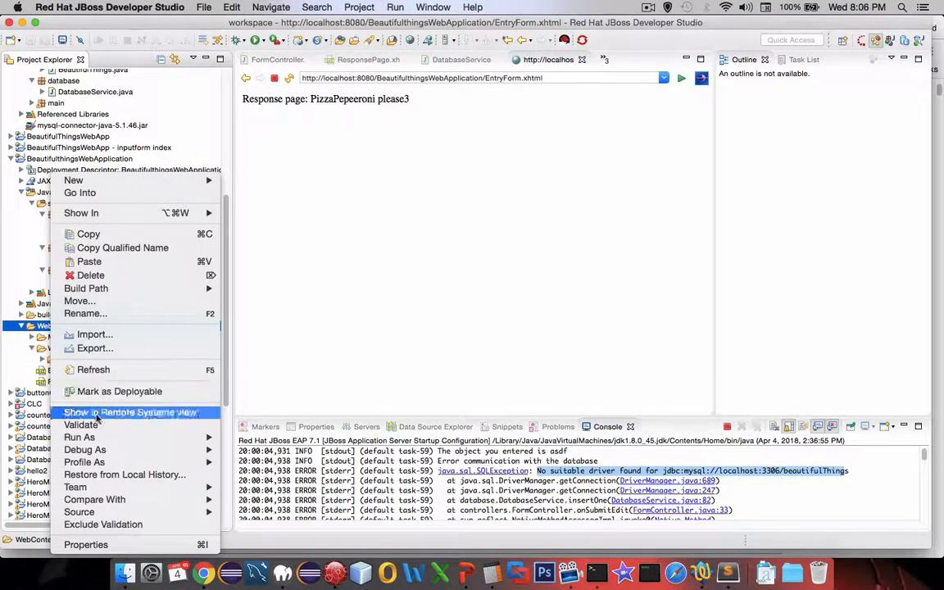
{"action": "mouse_move", "coordinate": [72, 180]}
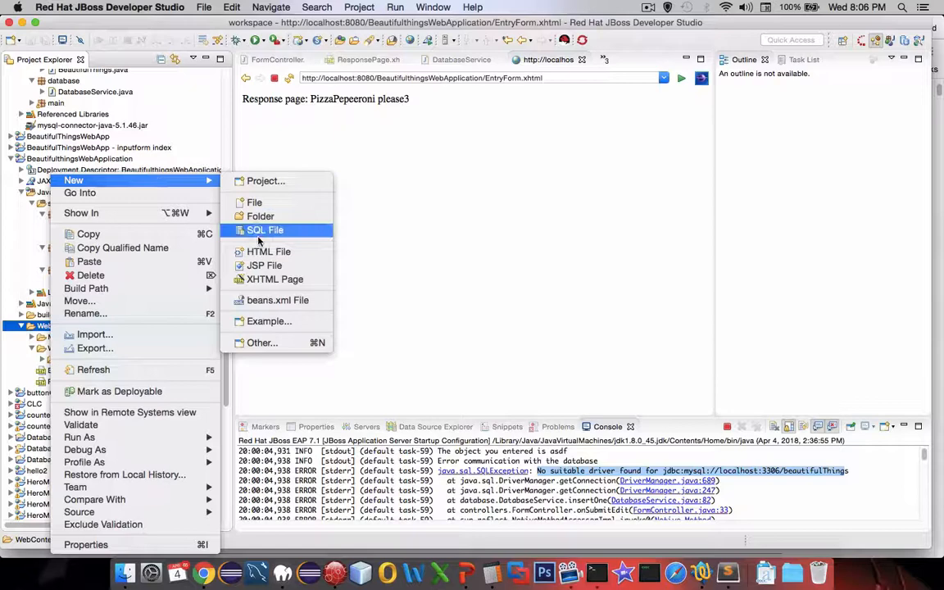
{"action": "left_click", "coordinate": [276, 279]}
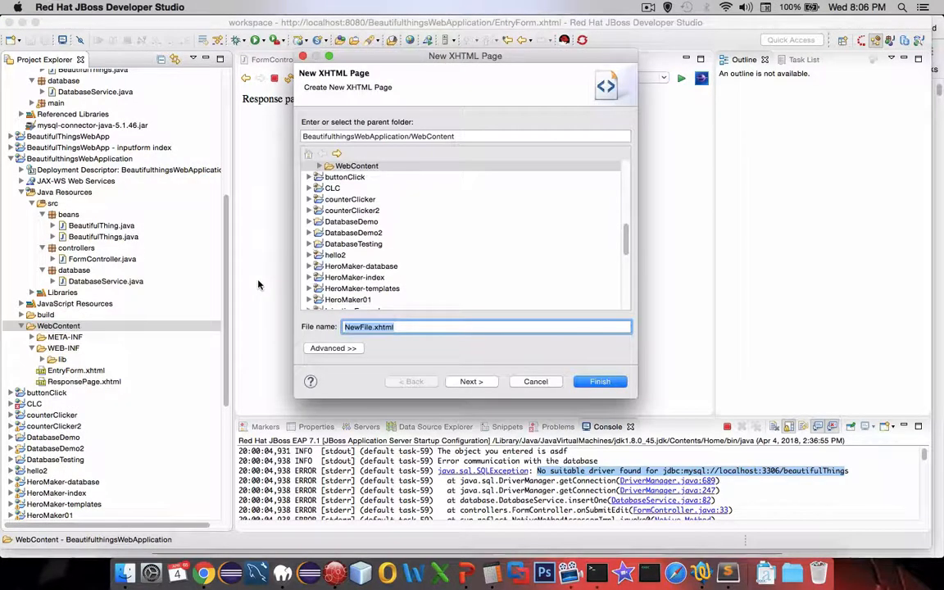
{"action": "type", "text": "index."}
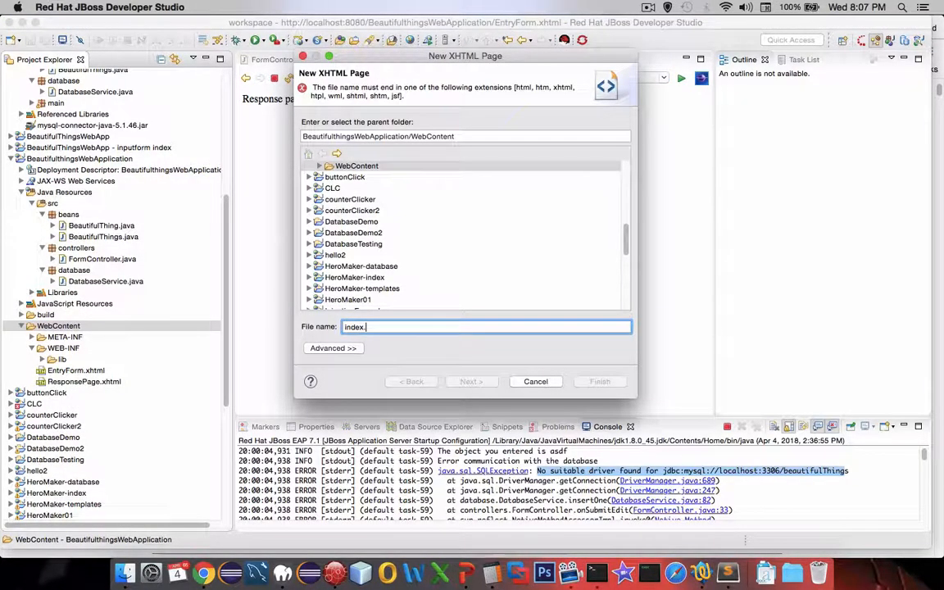
{"action": "type", "text": "xhtml"}
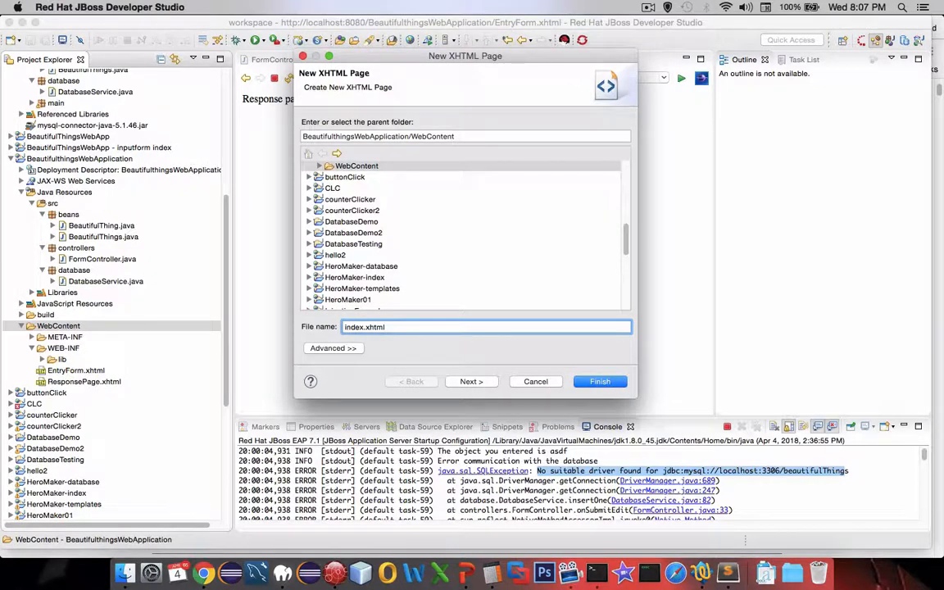
{"action": "left_click", "coordinate": [600, 380]}
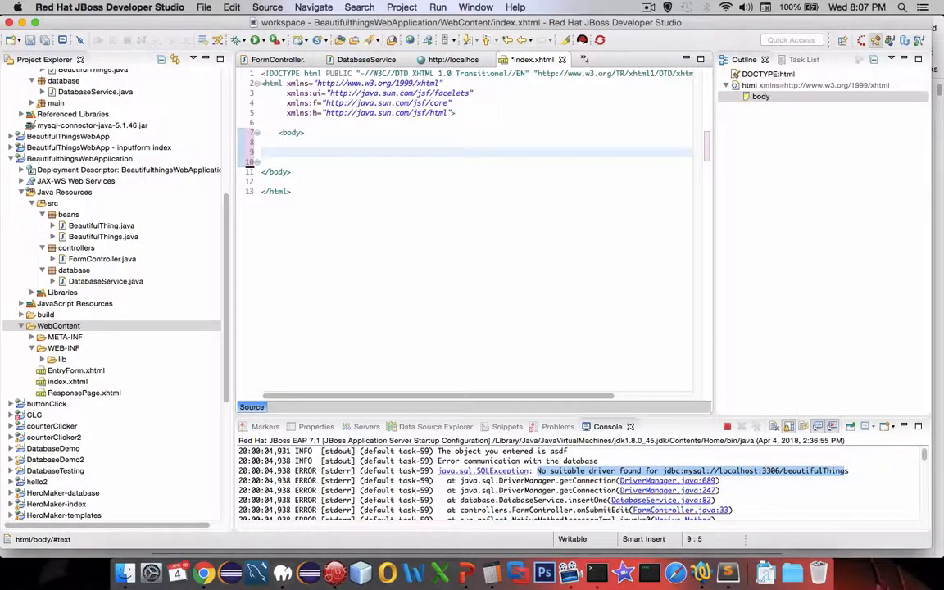
Step: Insert an empty h:dataTable element inside the body via content assist on 'h:d'
{"action": "type", "text": "h:"}
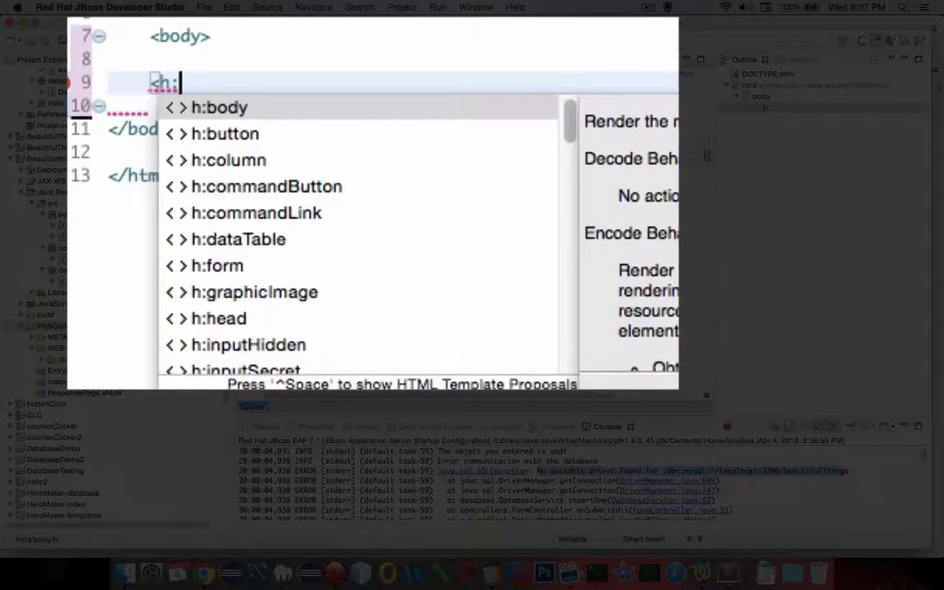
{"action": "type", "text": "da"}
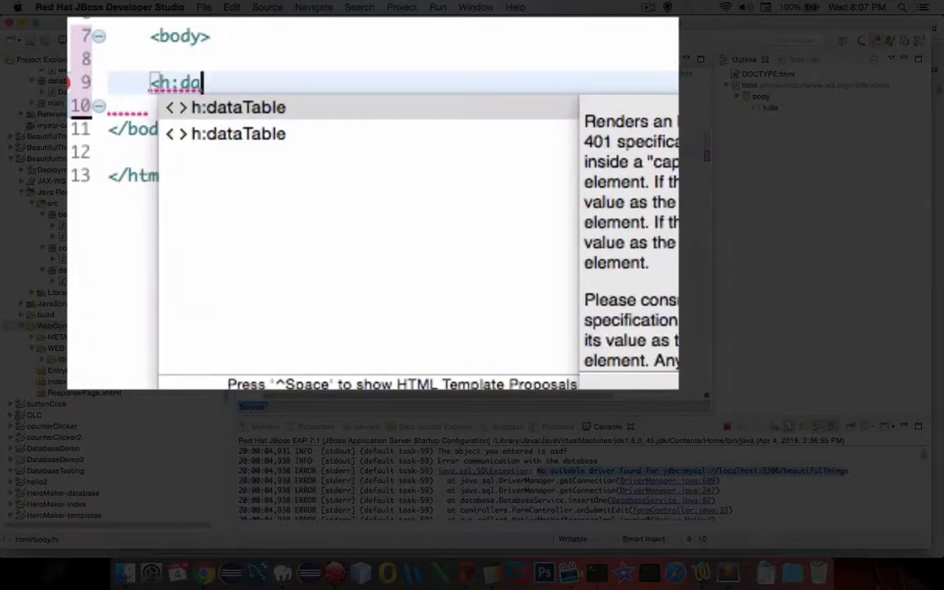
{"action": "left_click", "coordinate": [240, 108]}
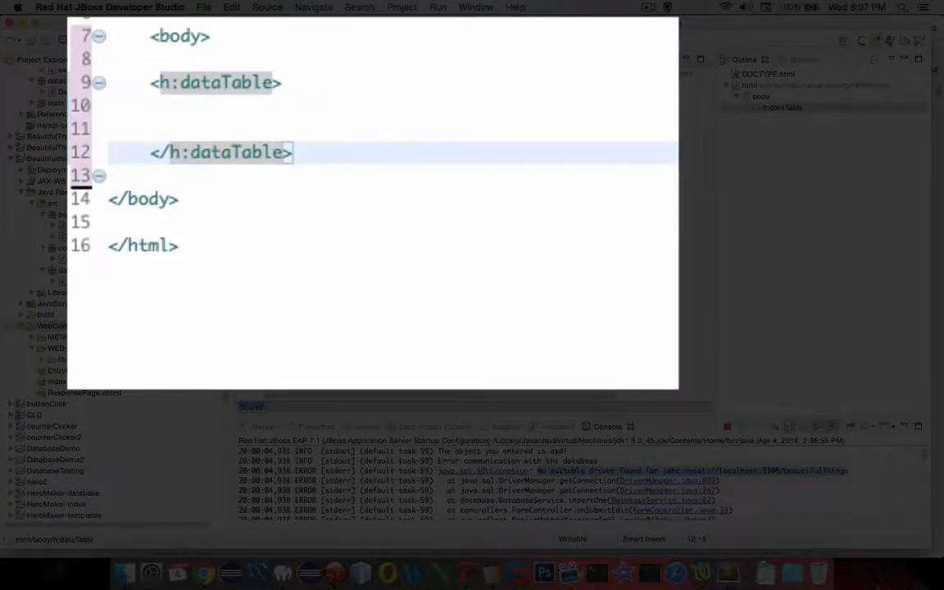
Step: Give the h:dataTable a value attribute bound to #{formController.fetchAll()} and save the file
{"action": "left_click", "coordinate": [215, 82]}
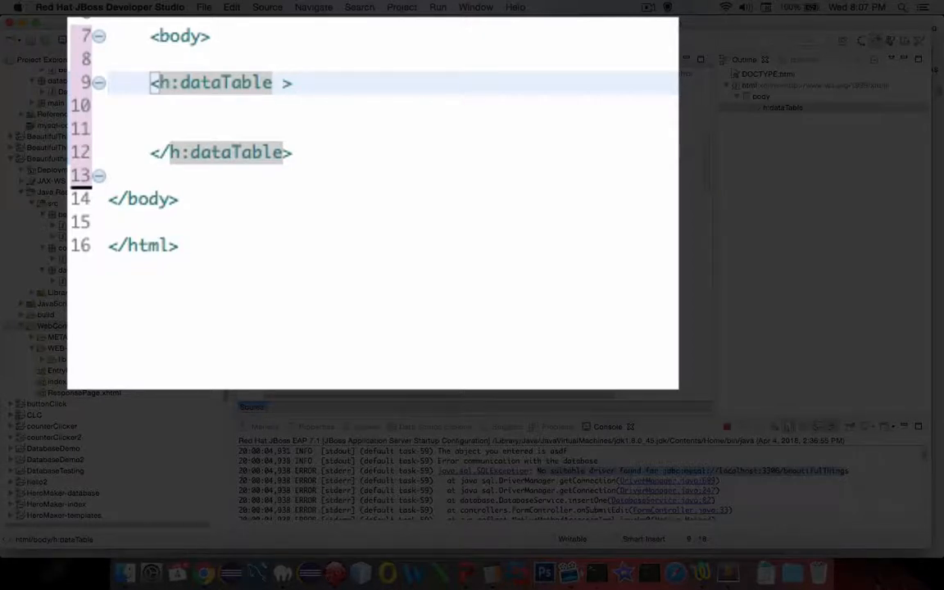
{"action": "type", "text": "value"}
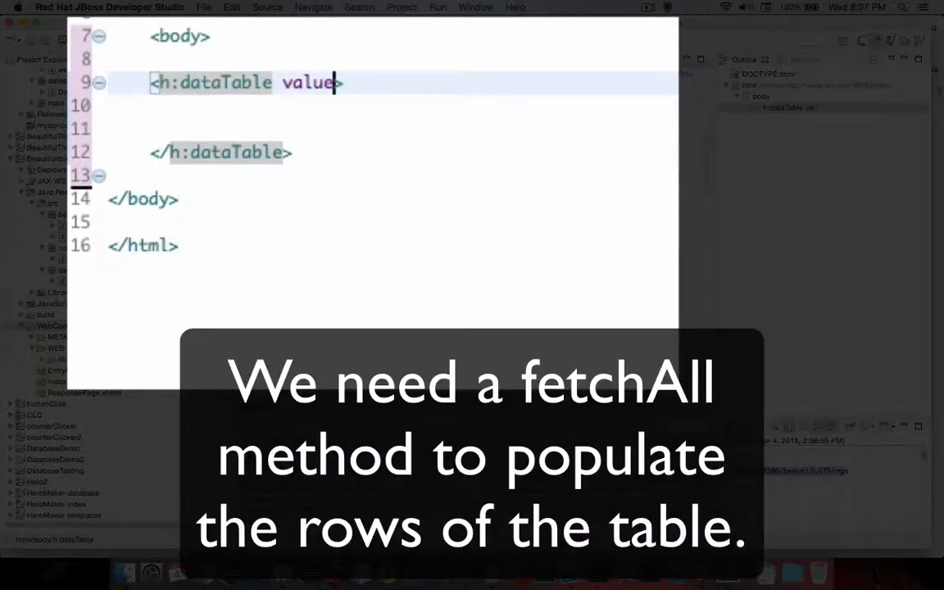
{"action": "type", "text": "=\"#{formController"}
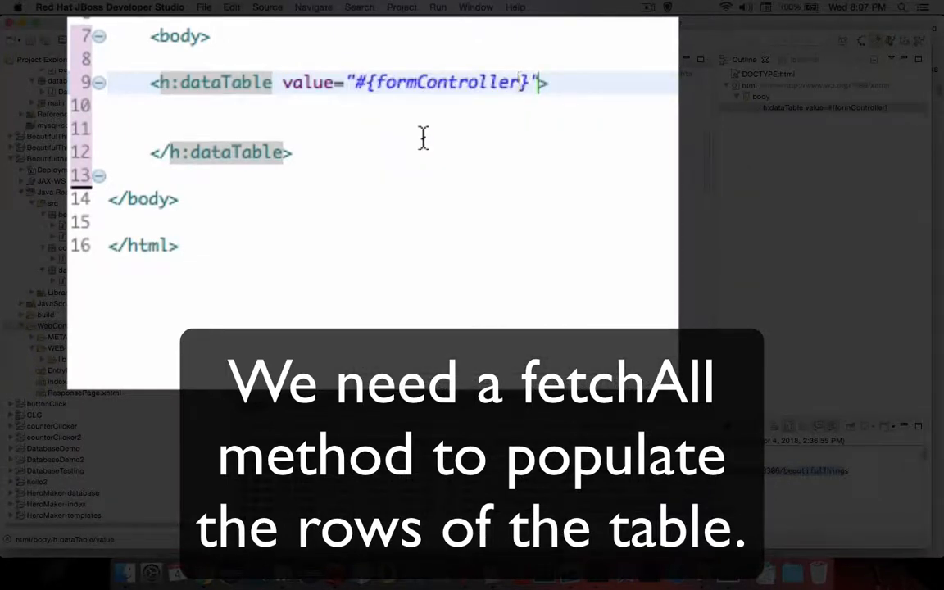
{"action": "type", "text": "."}
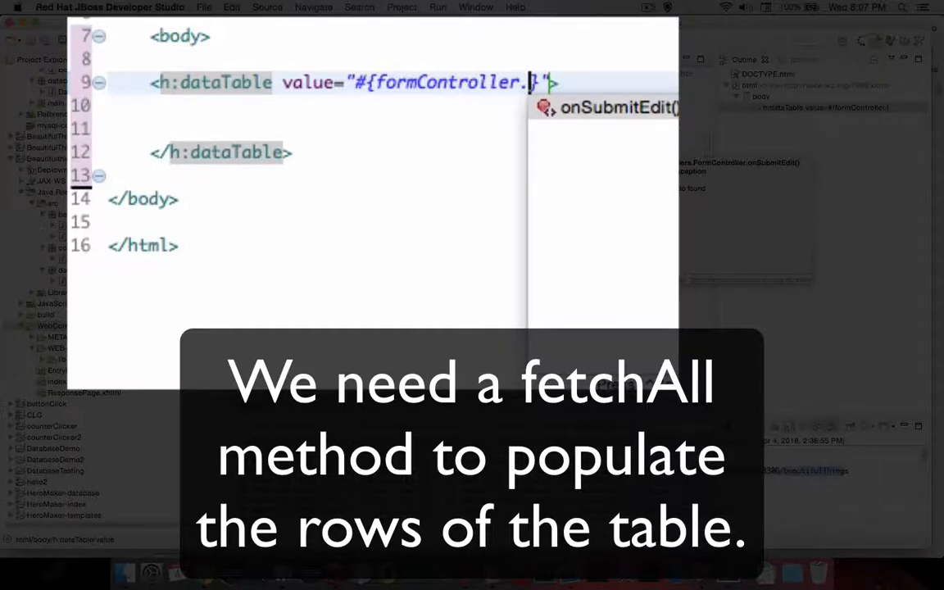
{"action": "type", "text": "fet"}
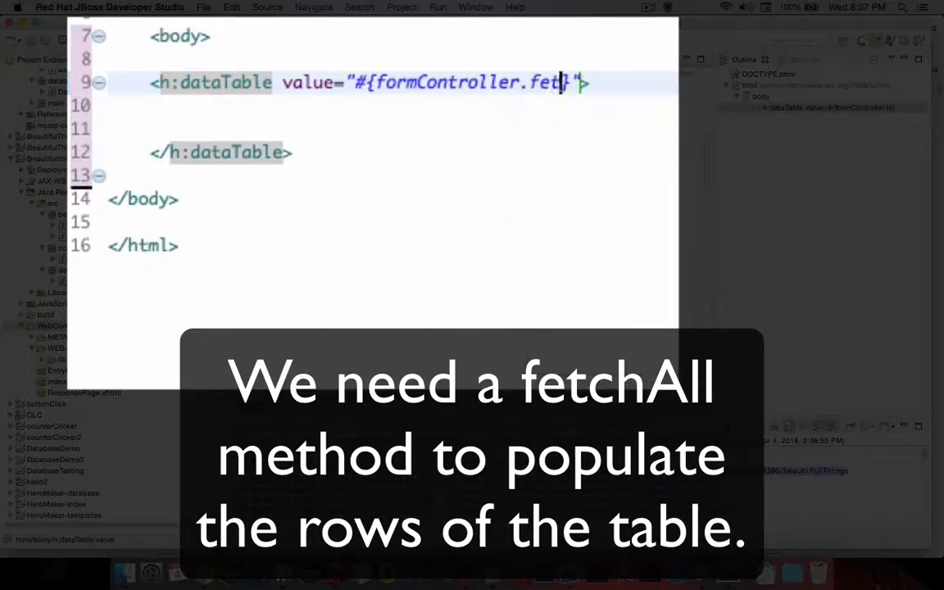
{"action": "type", "text": "All()"}
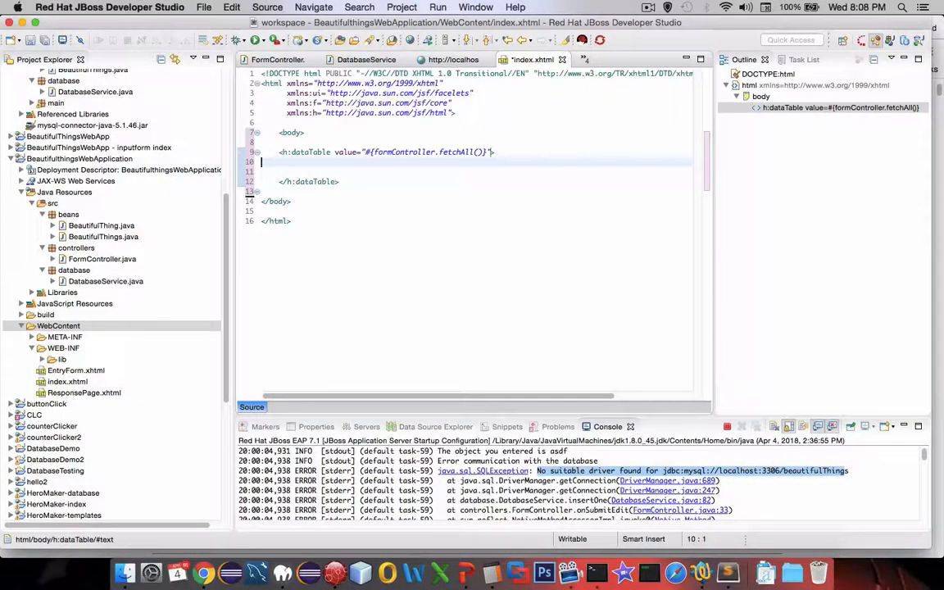
{"action": "key", "text": "cmd+s"}
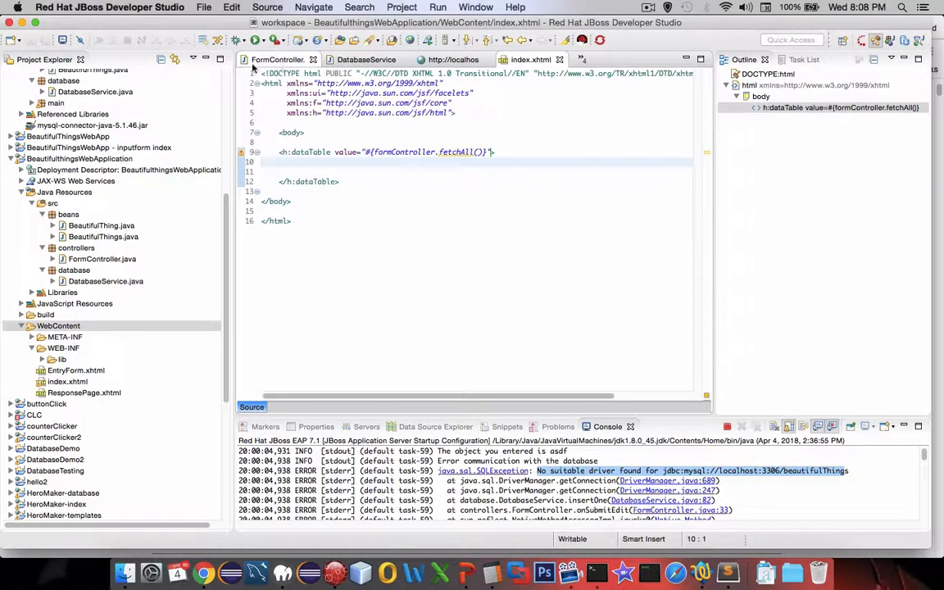
Step: Declare a getAll() method returning ArrayList<BeautifulThing> in FormController.java
{"action": "left_click", "coordinate": [277, 59]}
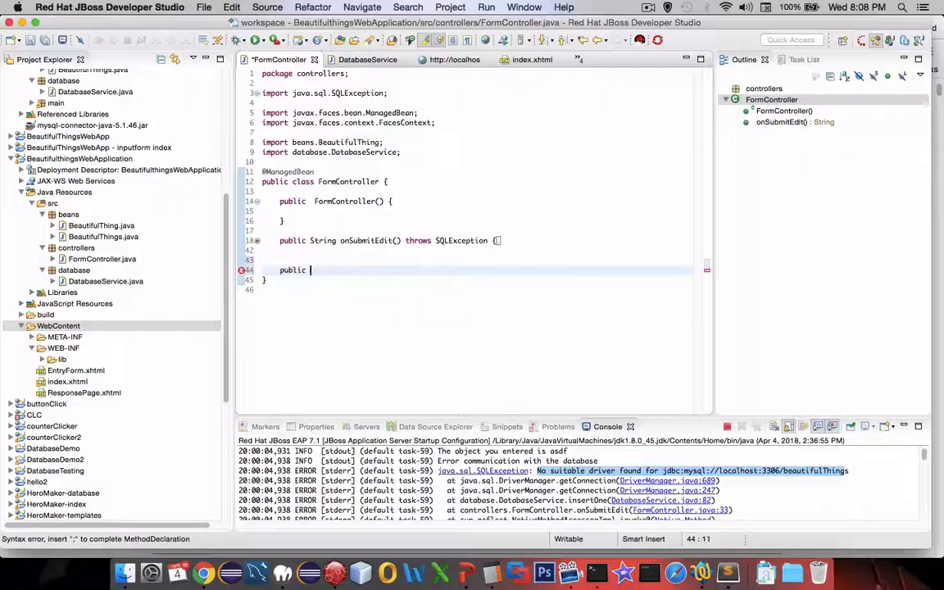
{"action": "type", "text": "getAll() {"}
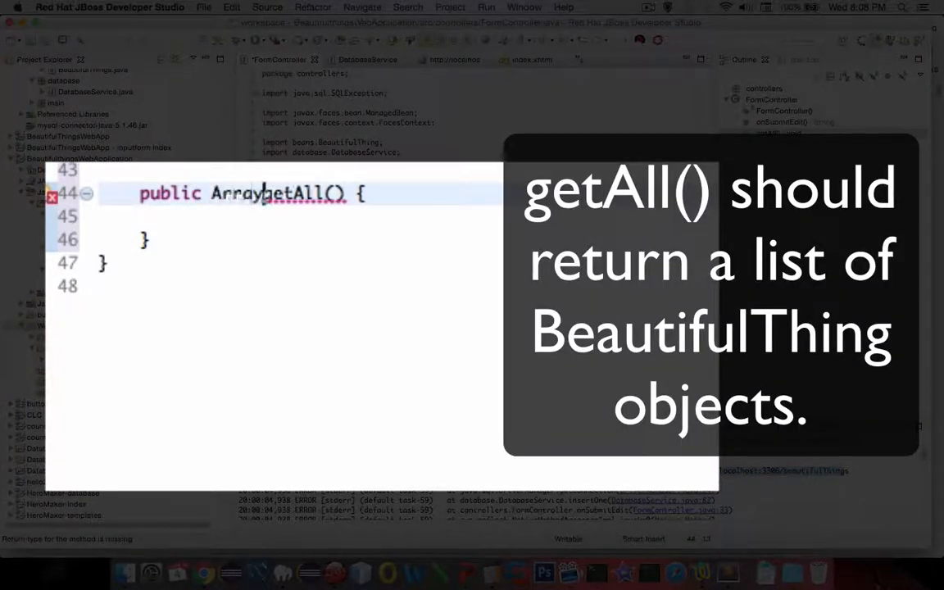
{"action": "type", "text": "List<>"}
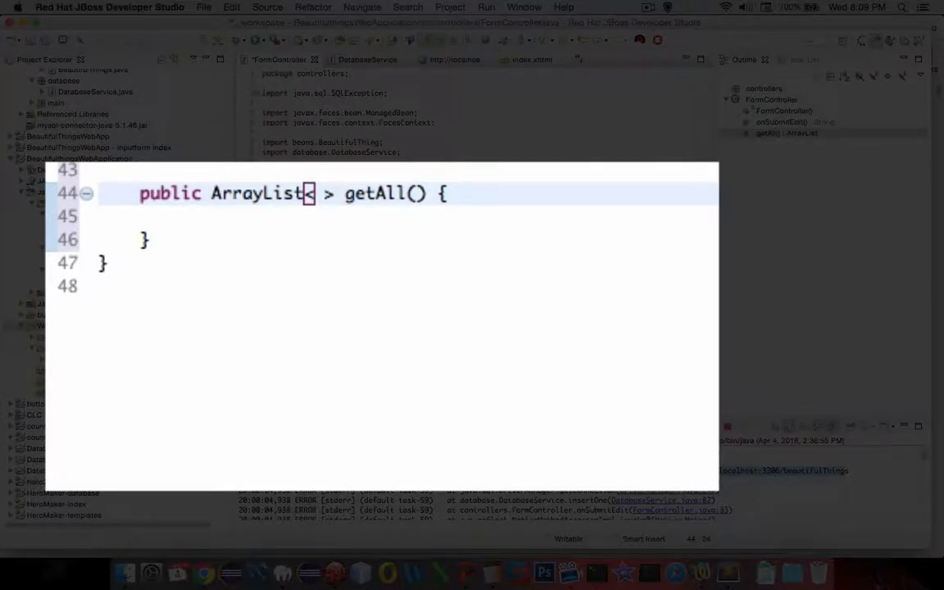
{"action": "type", "text": "BeautifulThing"}
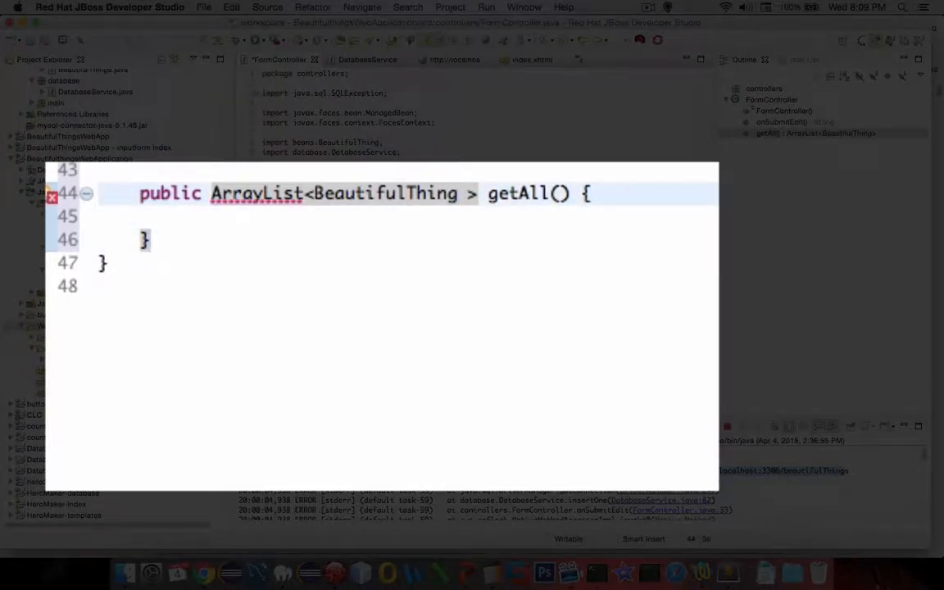
Step: Quick-fix the method to import java.util.ArrayList and add a return statement
{"action": "left_click", "coordinate": [255, 194]}
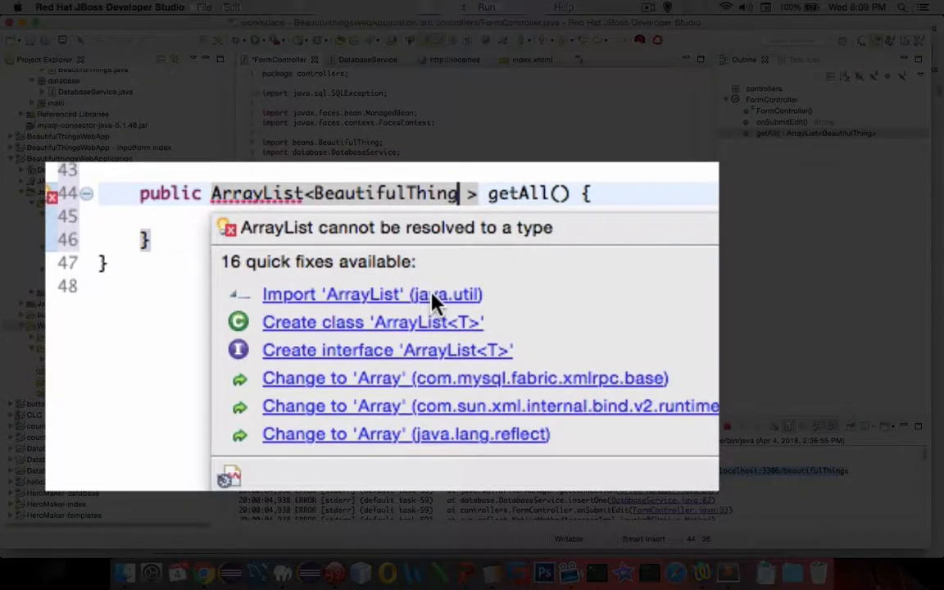
{"action": "left_click", "coordinate": [370, 296]}
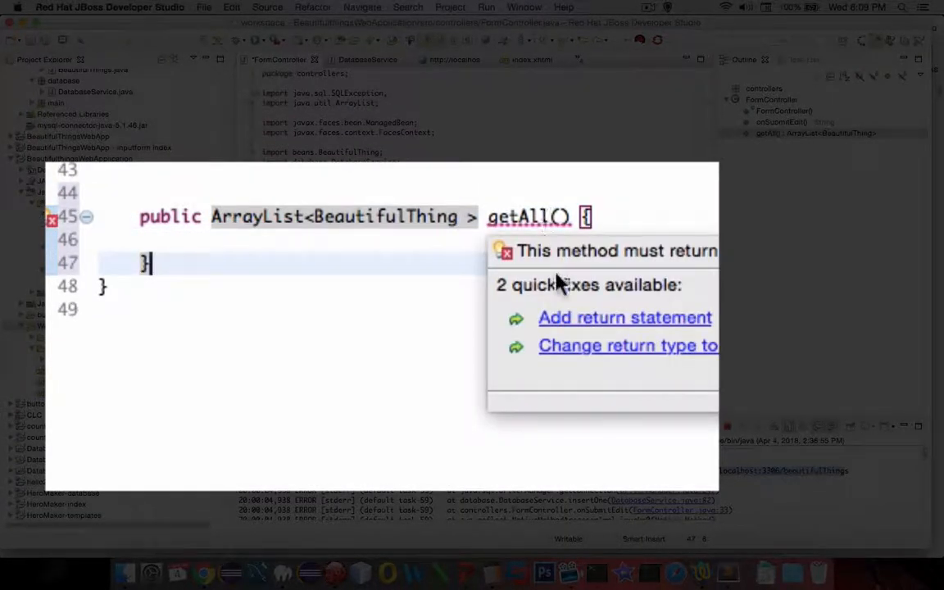
{"action": "left_click", "coordinate": [625, 318]}
{"action": "type", "text": "DatabaseServic"}
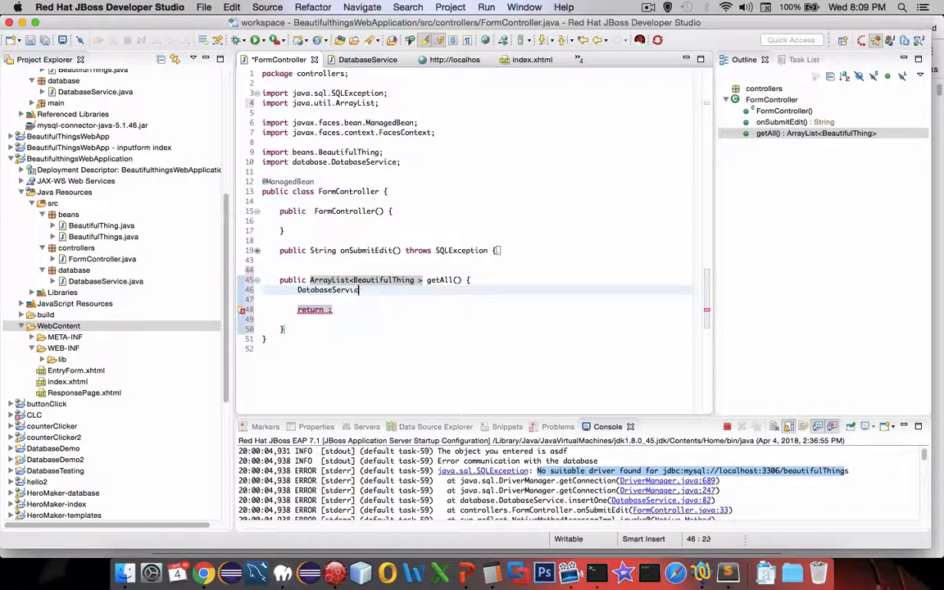
Step: Make getAll() create DatabaseService ds and return ds.readAll()
{"action": "type", "text": "ds = new Da"}
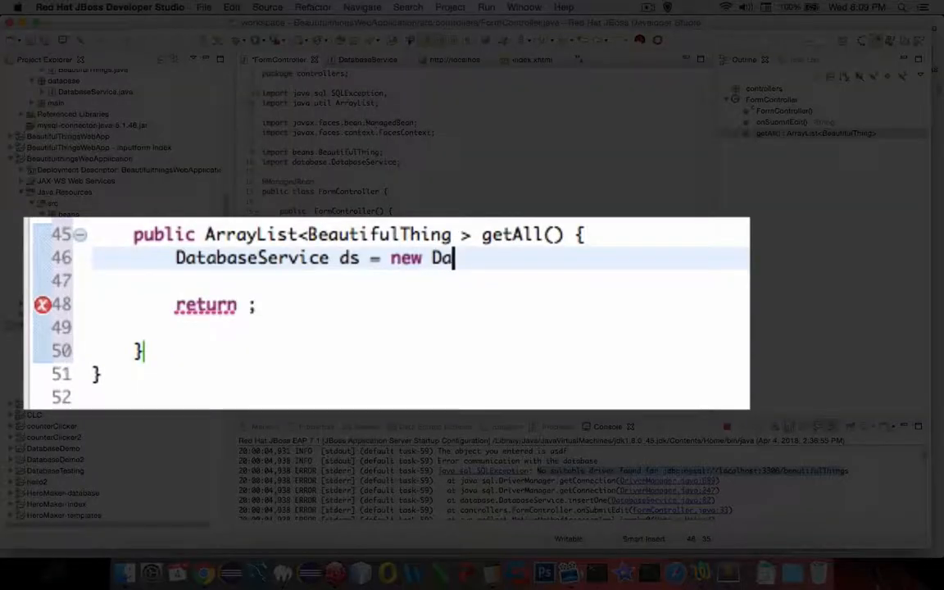
{"action": "type", "text": "tabaseServce();"}
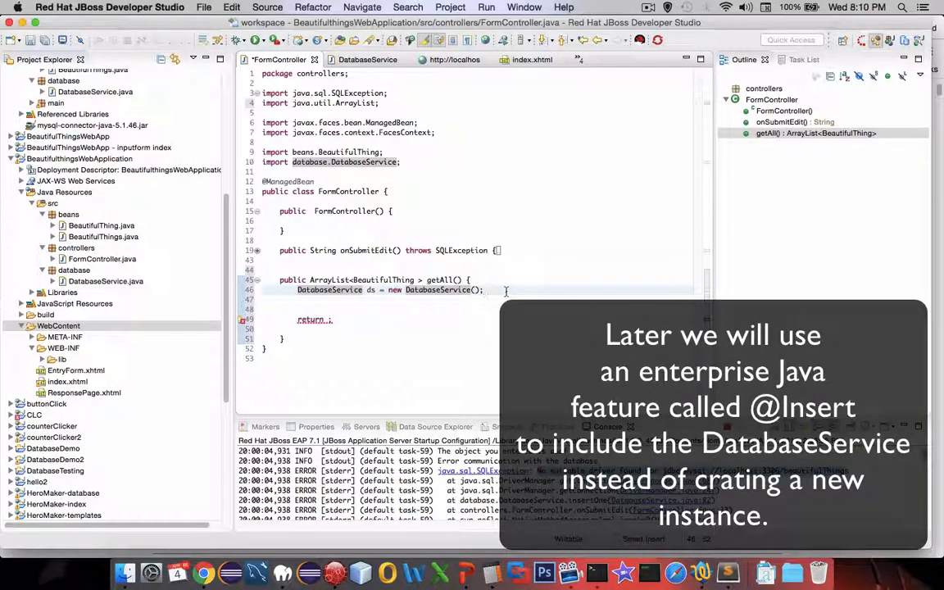
{"action": "key", "text": "enter"}
{"action": "type", "text": "ds."}
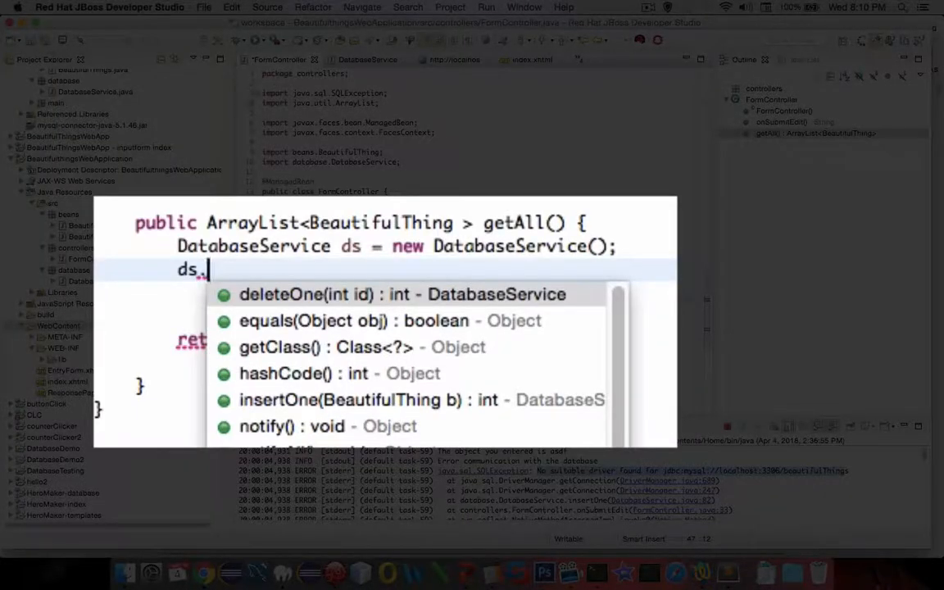
{"action": "type", "text": "readAll("}
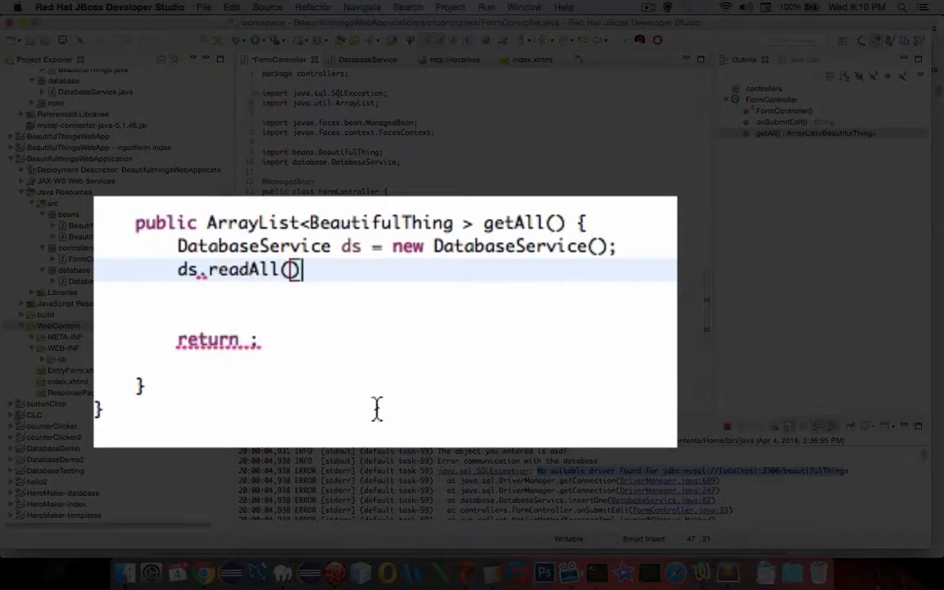
{"action": "type", "text": ";;"}
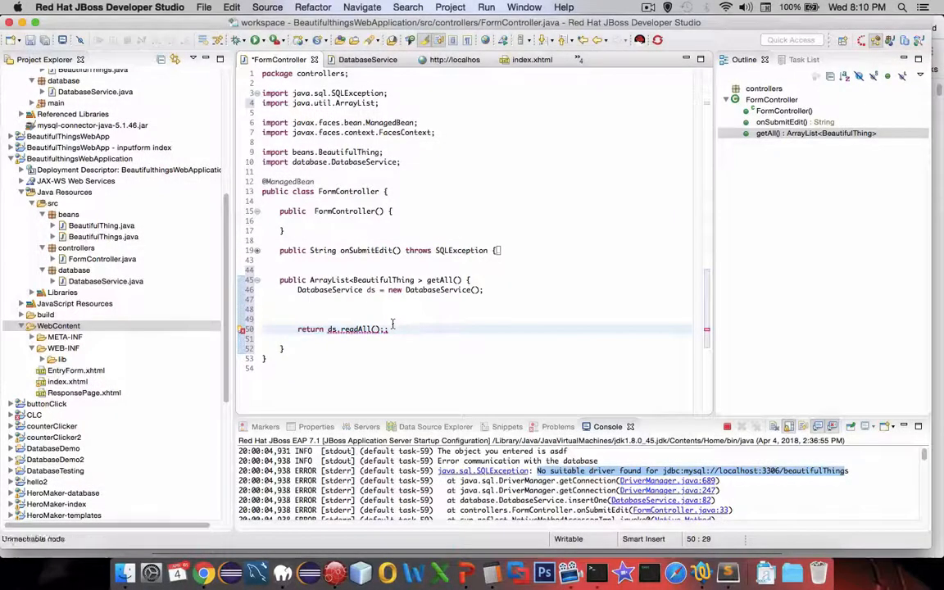
{"action": "key", "text": "Backspace"}
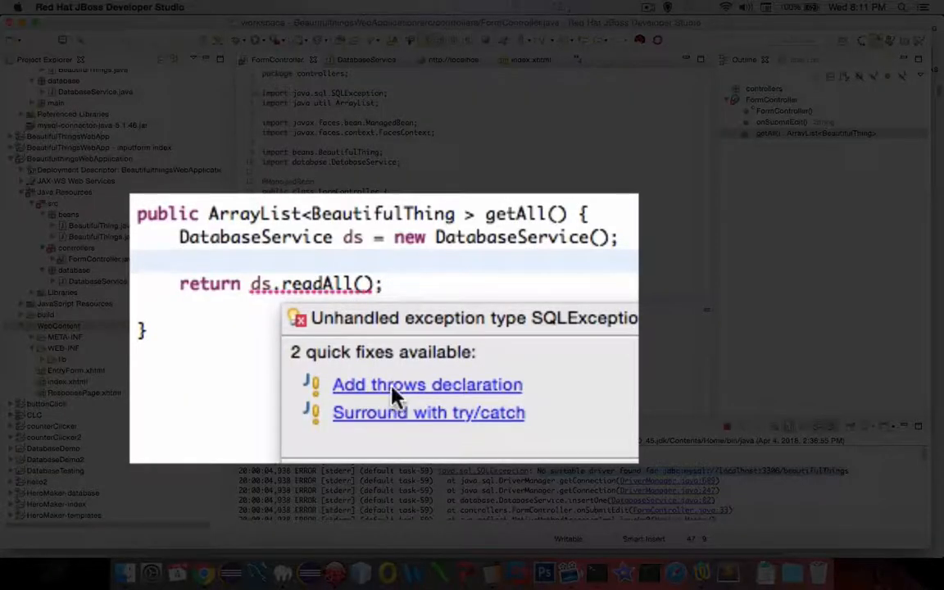
Step: Quick-fix getAll() to declare throws SQLException, then return to index.xhtml
{"action": "left_click", "coordinate": [426, 383]}
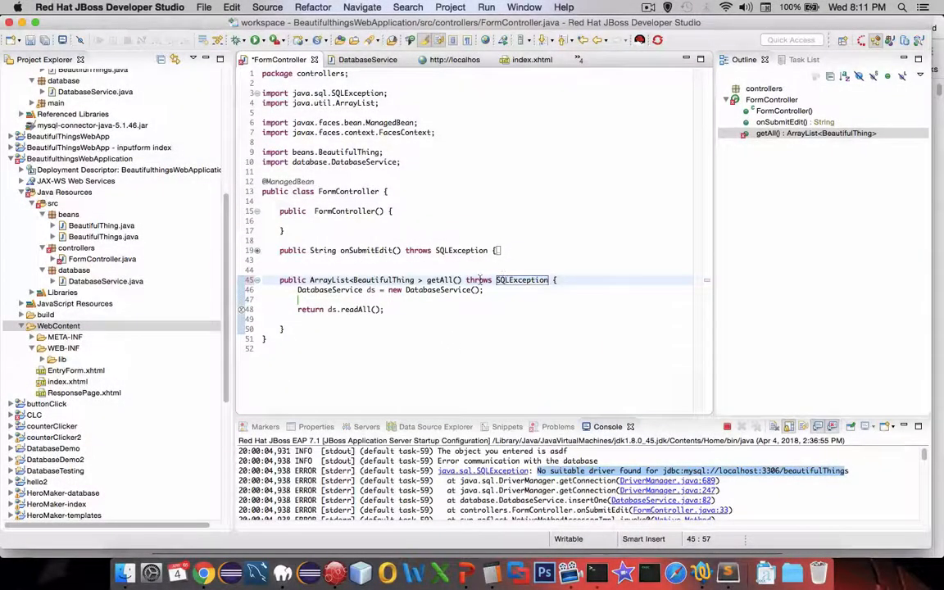
{"action": "left_click", "coordinate": [328, 318]}
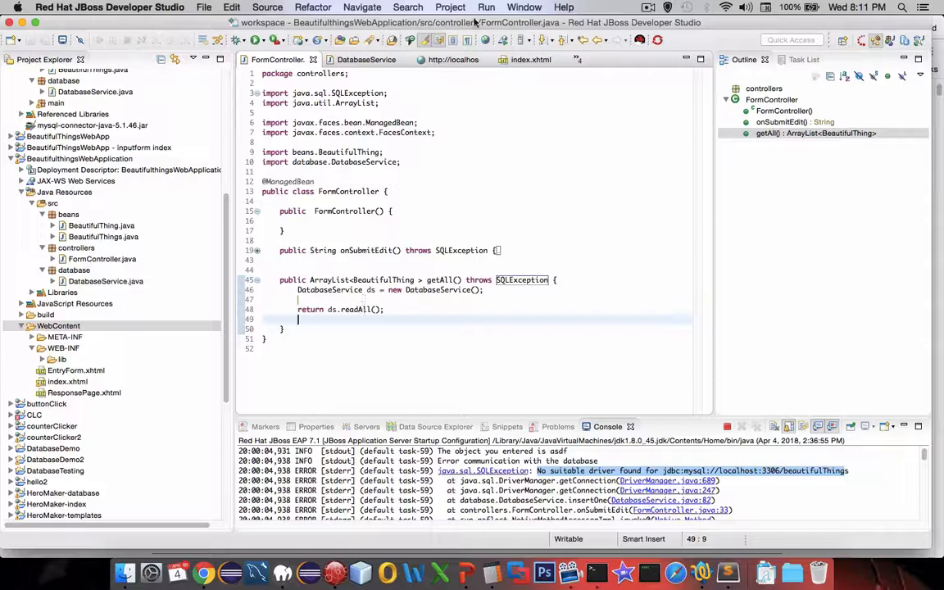
{"action": "left_click", "coordinate": [452, 59]}
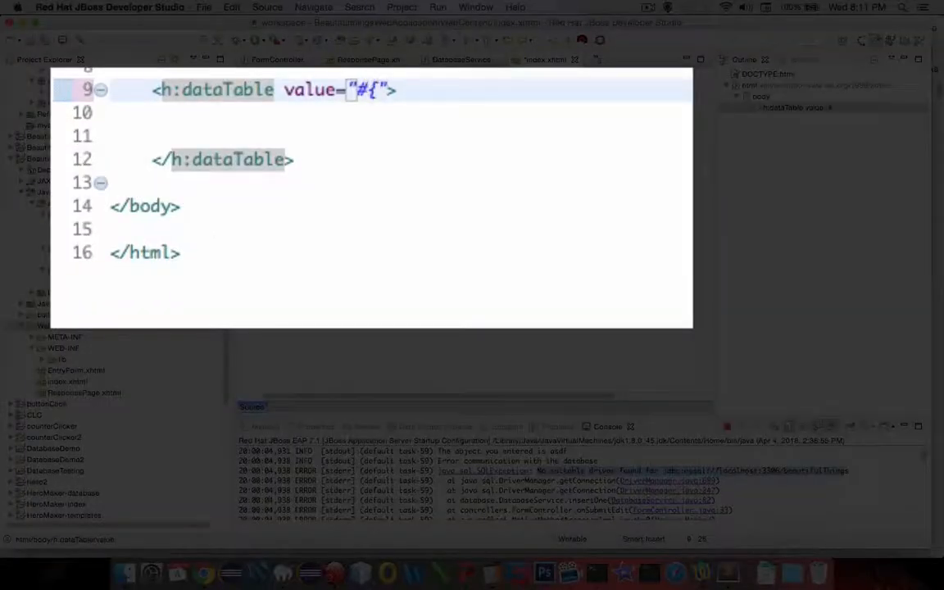
Step: Retype the dataTable value as #{formController.fetchAll()}
{"action": "type", "text": "formController}"}
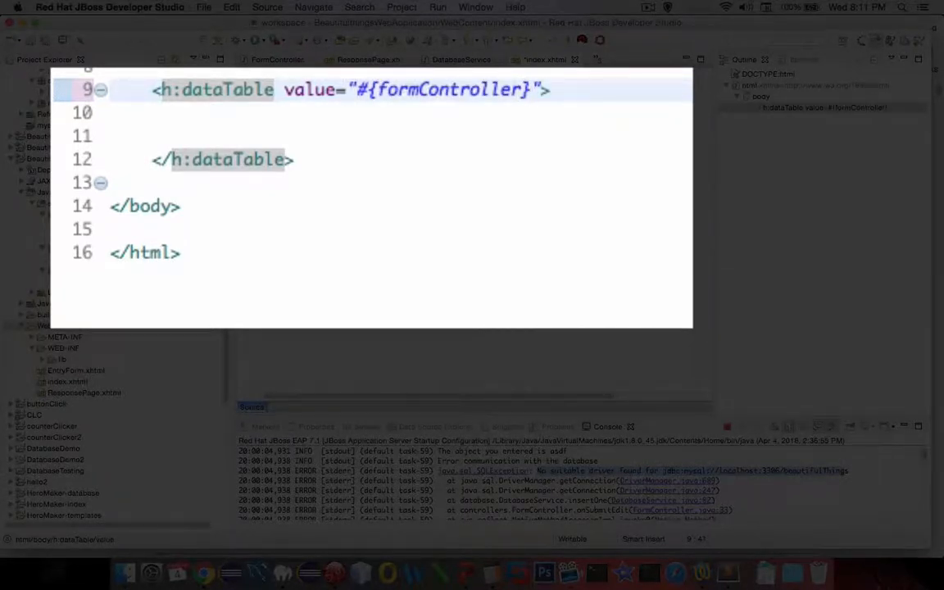
{"action": "type", "text": "."}
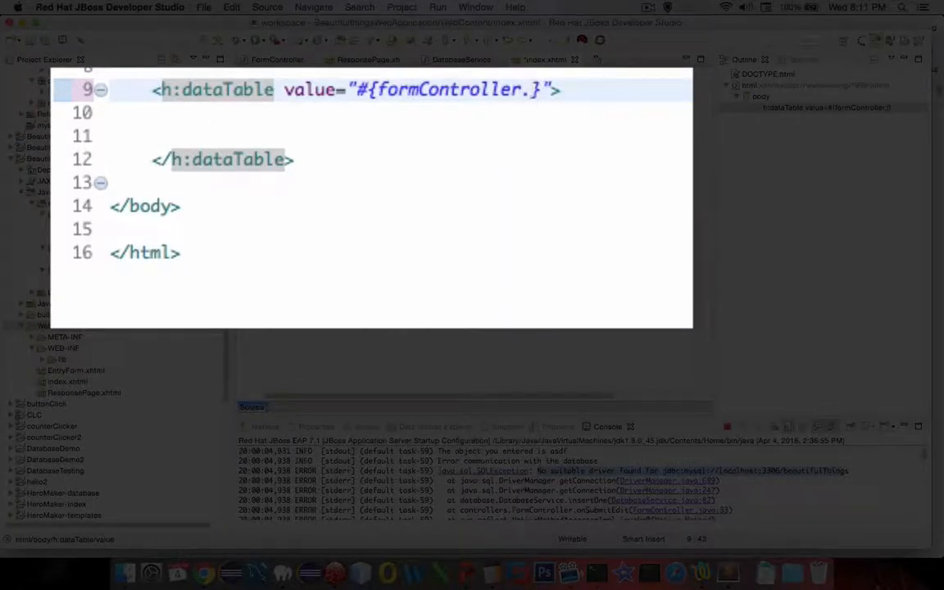
{"action": "type", "text": ".fetch"}
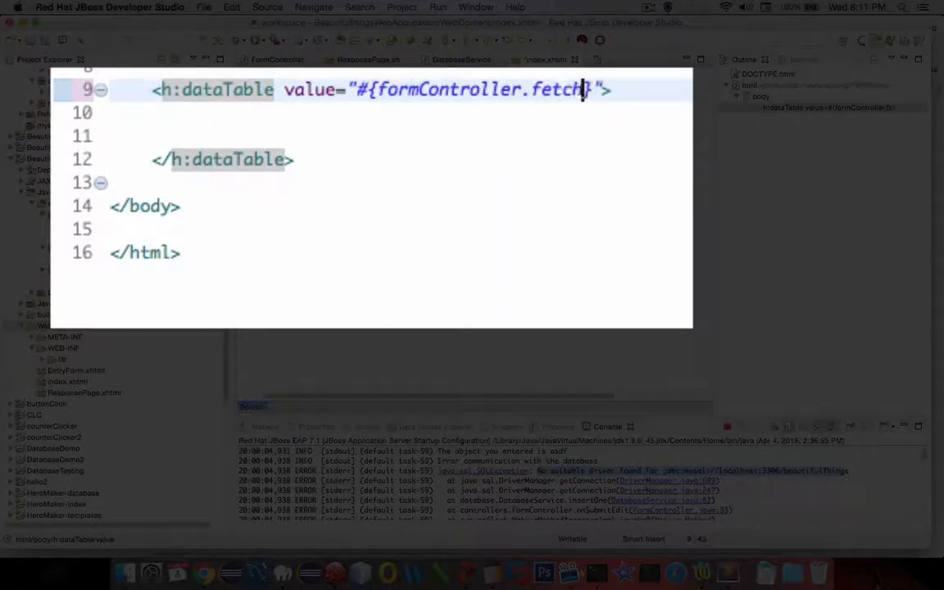
{"action": "type", "text": "All()"}
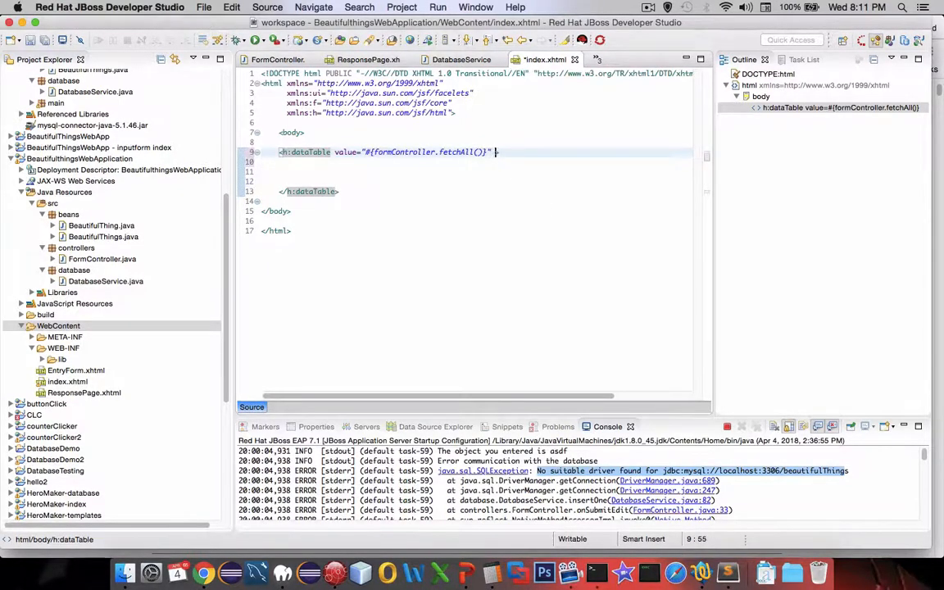
Step: Add var="thing" as the dataTable's looping variable
{"action": "type", "text": "var ="}
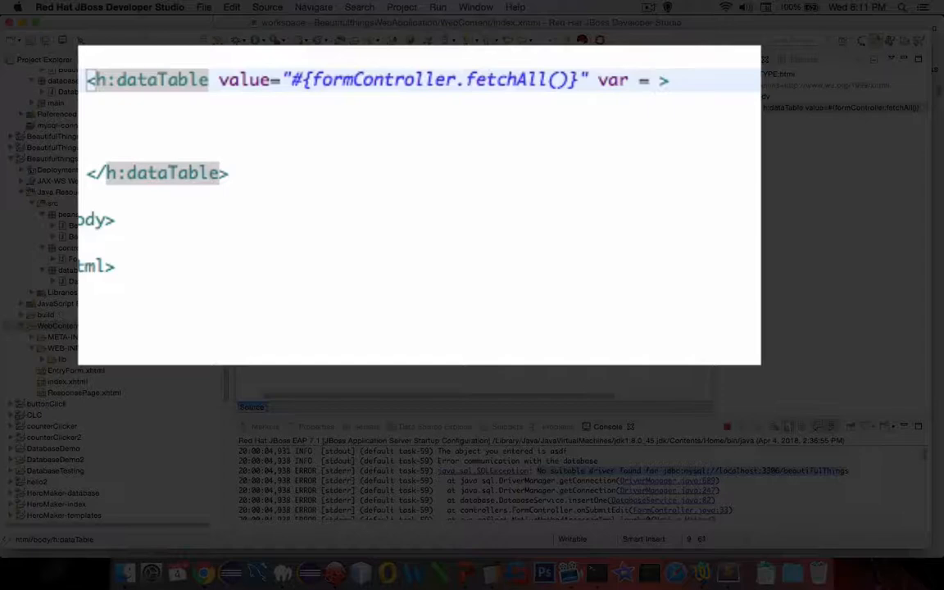
{"action": "type", "text": "\" var = \"\">"}
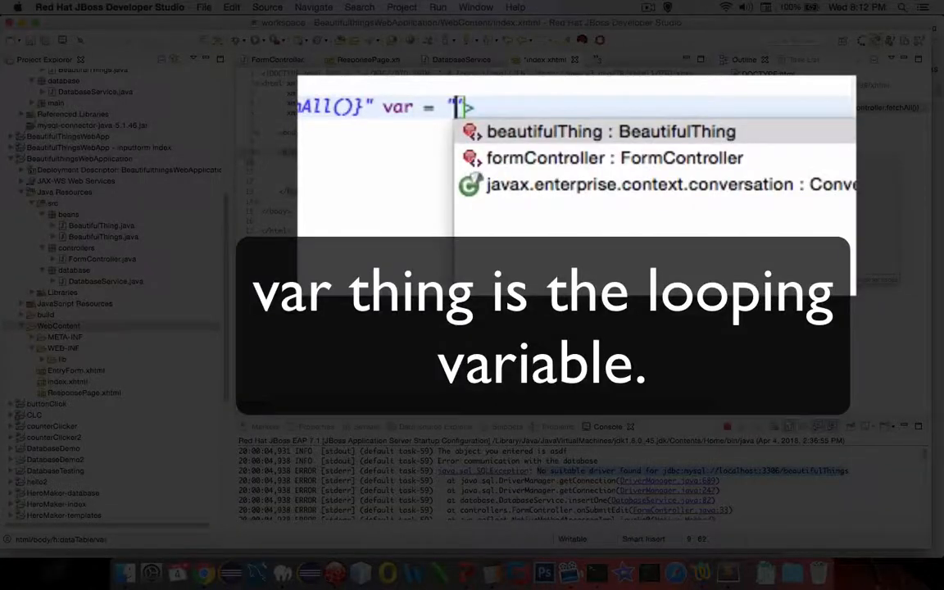
{"action": "type", "text": "hing"}
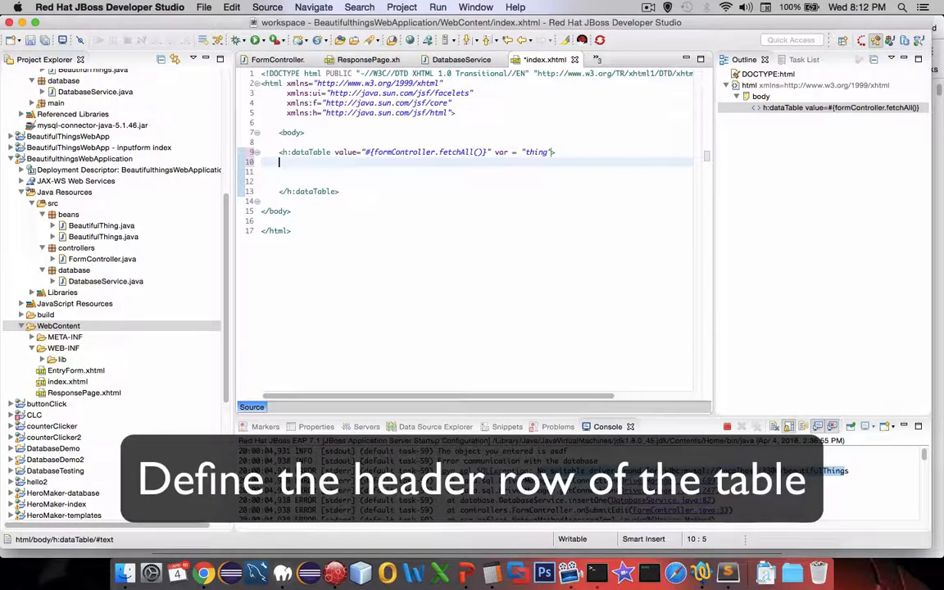
Step: Add an h:column with an f:facet named header containing 'Id'
{"action": "type", "text": "<h:column>"}
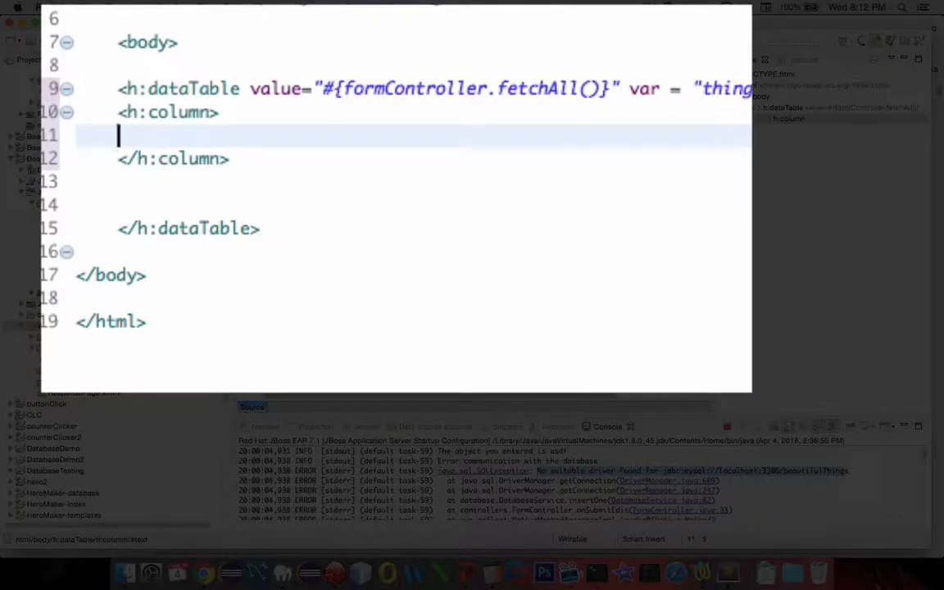
{"action": "type", "text": "<"}
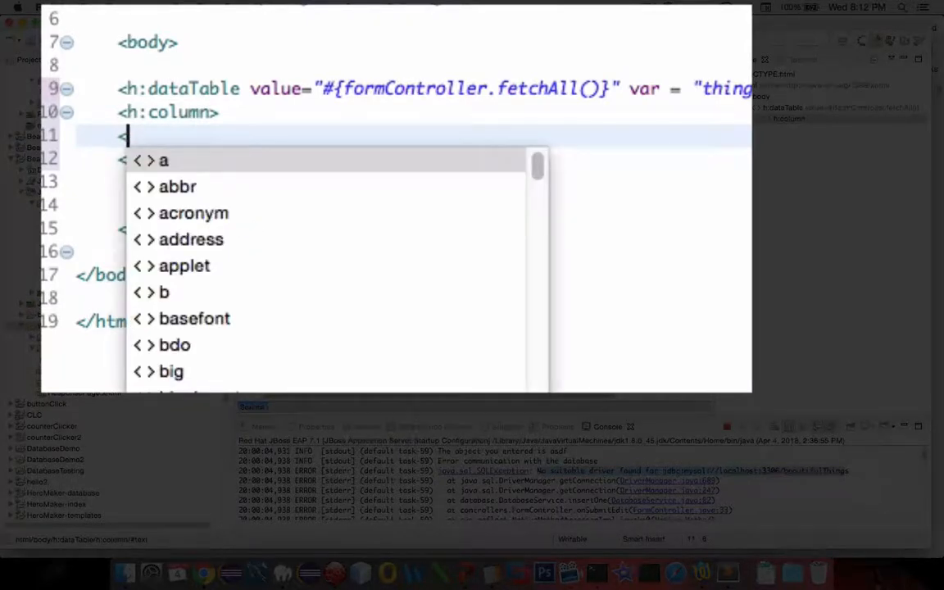
{"action": "type", "text": "f:"}
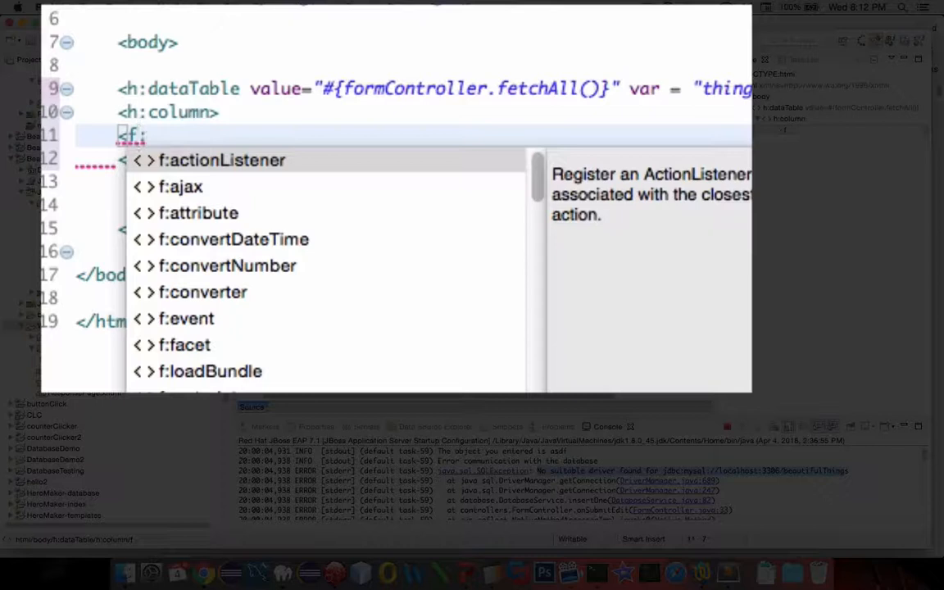
{"action": "type", "text": ":facet>"}
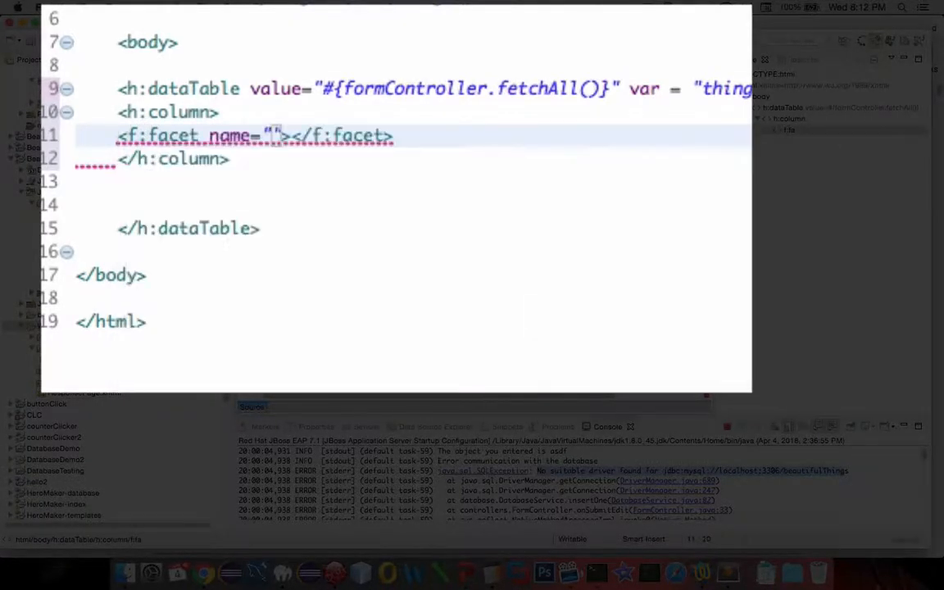
{"action": "left_click", "coordinate": [272, 134]}
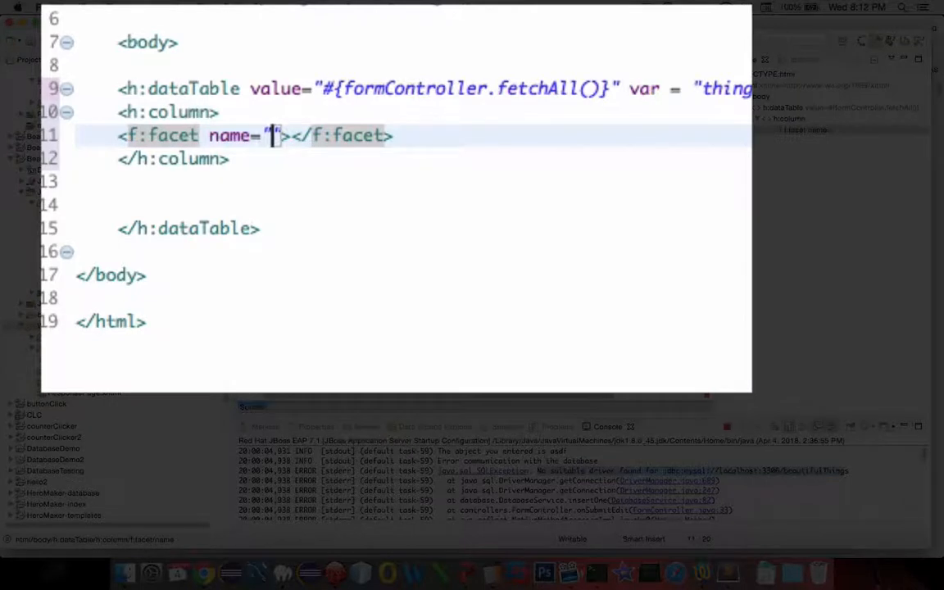
{"action": "type", "text": "header"}
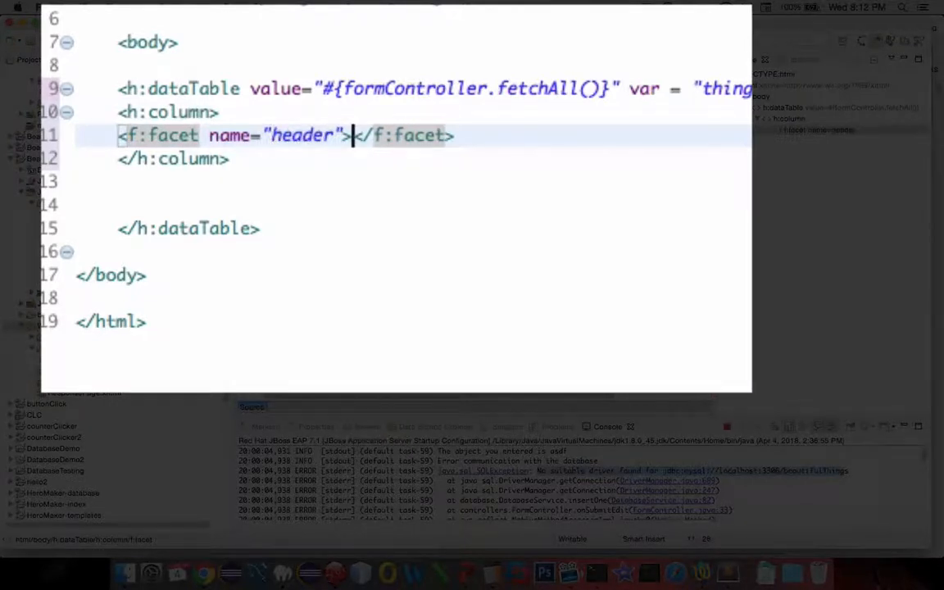
{"action": "type", "text": "Id"}
{"action": "type", "text": "<"}
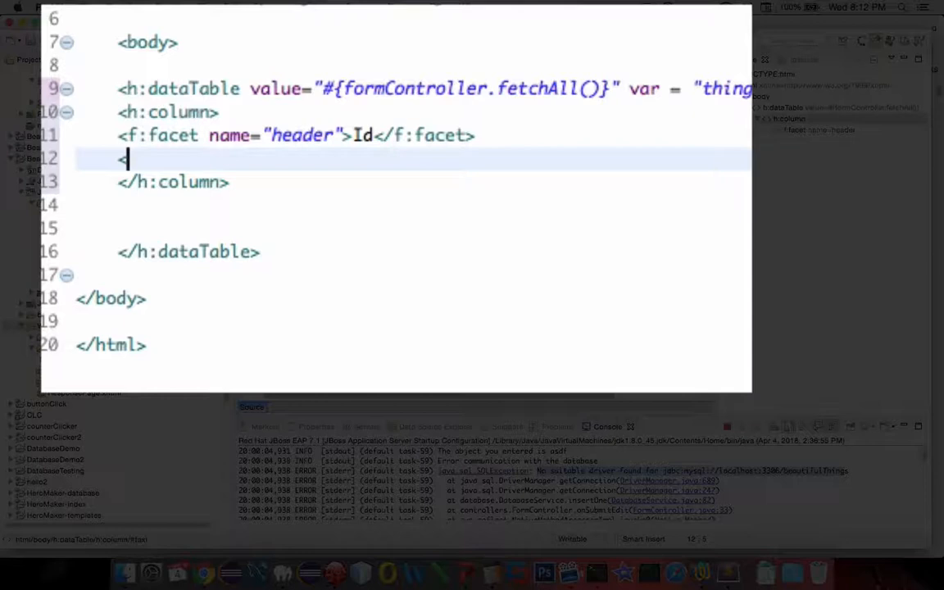
Step: Add an h:outputText in the column bound to #{thing.id}
{"action": "type", "text": "h:"}
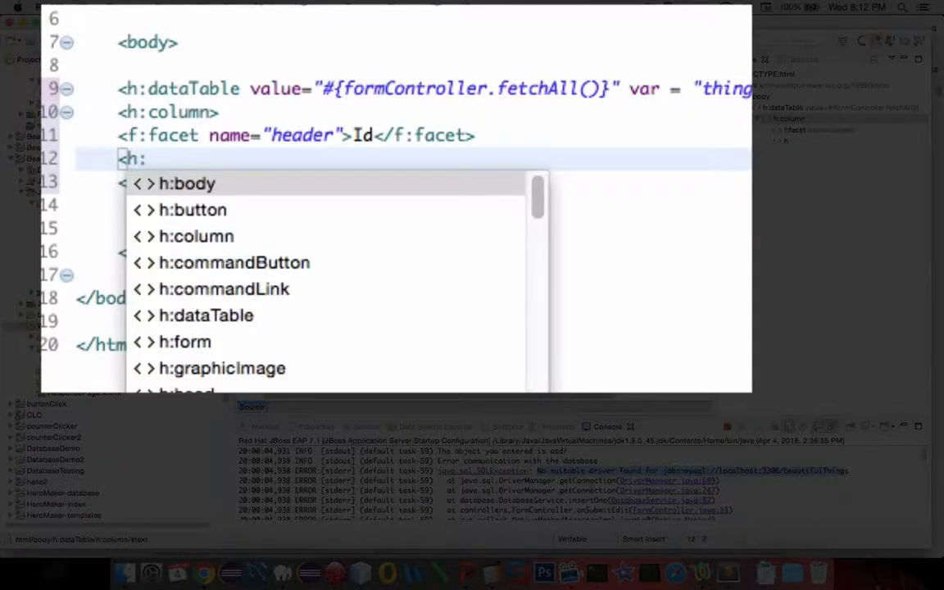
{"action": "type", "text": "outputText value=\"#{thing.}\" />"}
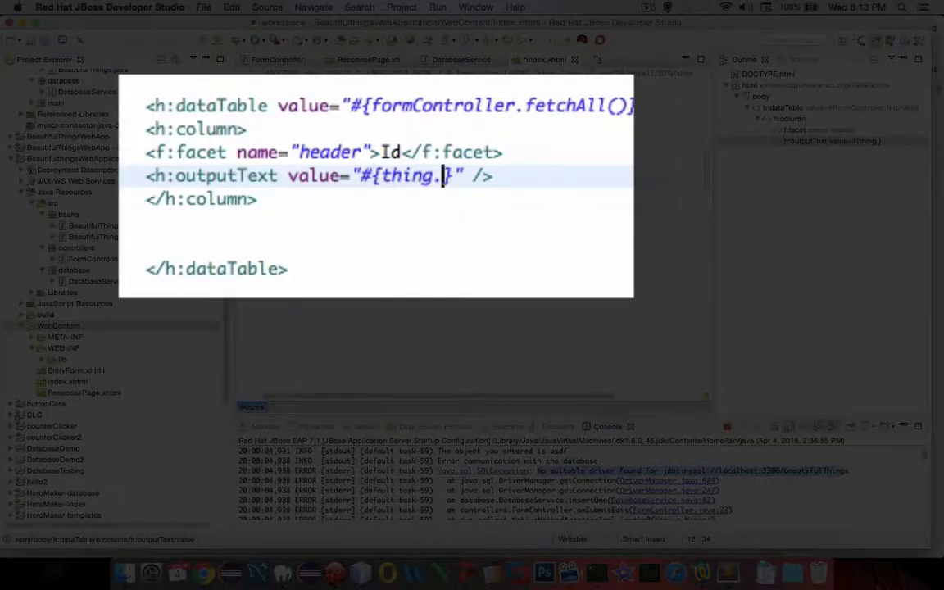
{"action": "type", "text": "id"}
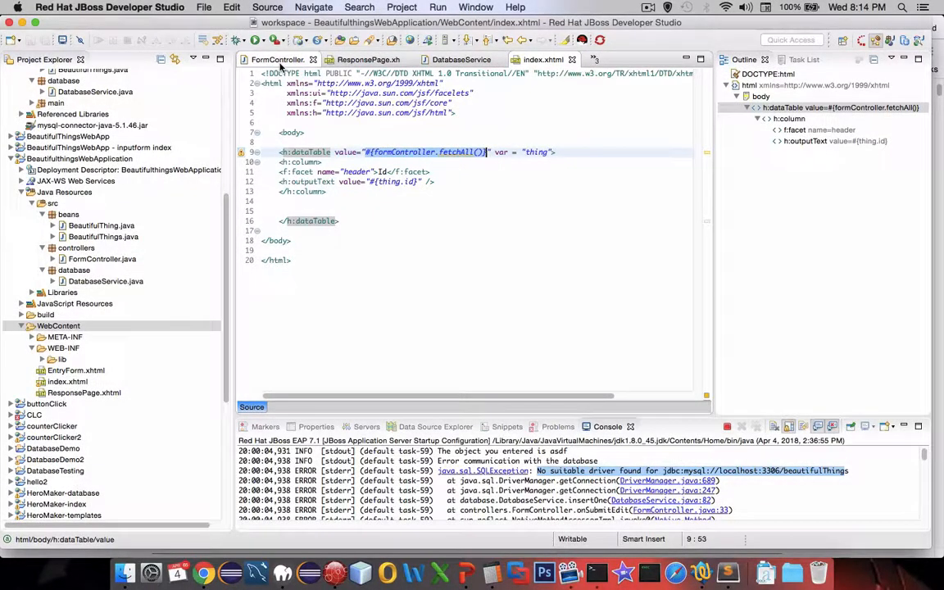
Step: Turn the pasted second column into a Title header with outputText bound to #{thing.thingTitle}
{"action": "left_click", "coordinate": [277, 59]}
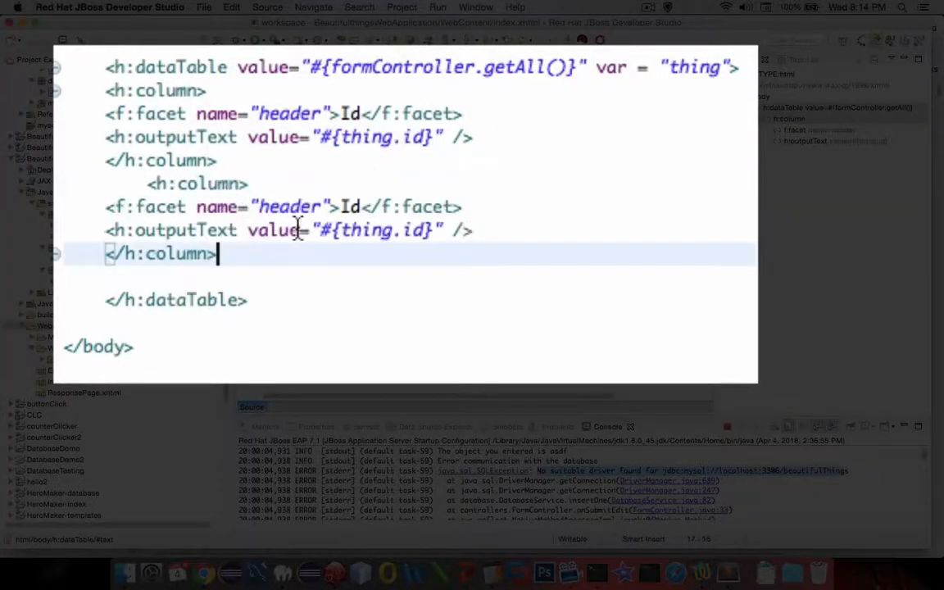
{"action": "left_click", "coordinate": [344, 206]}
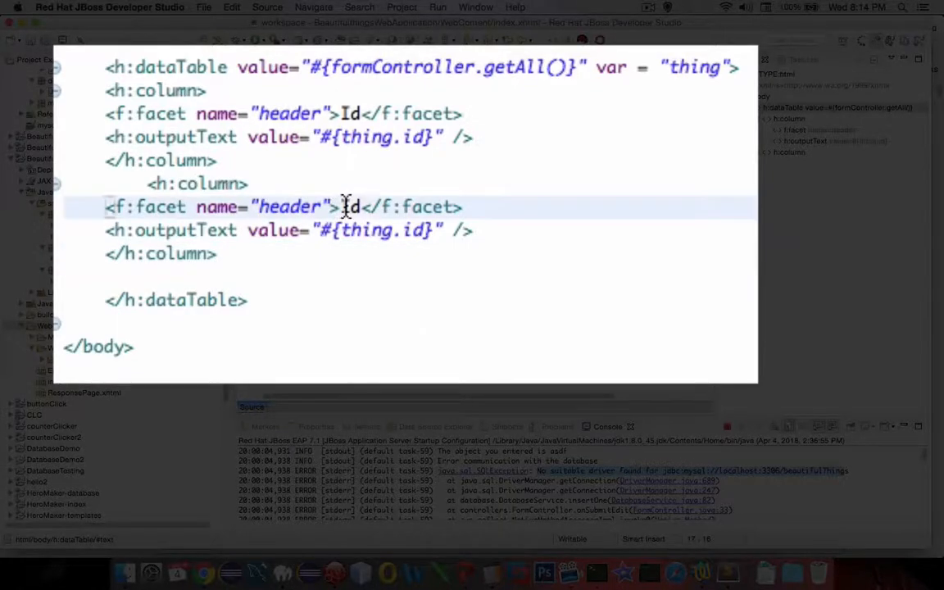
{"action": "type", "text": "Title"}
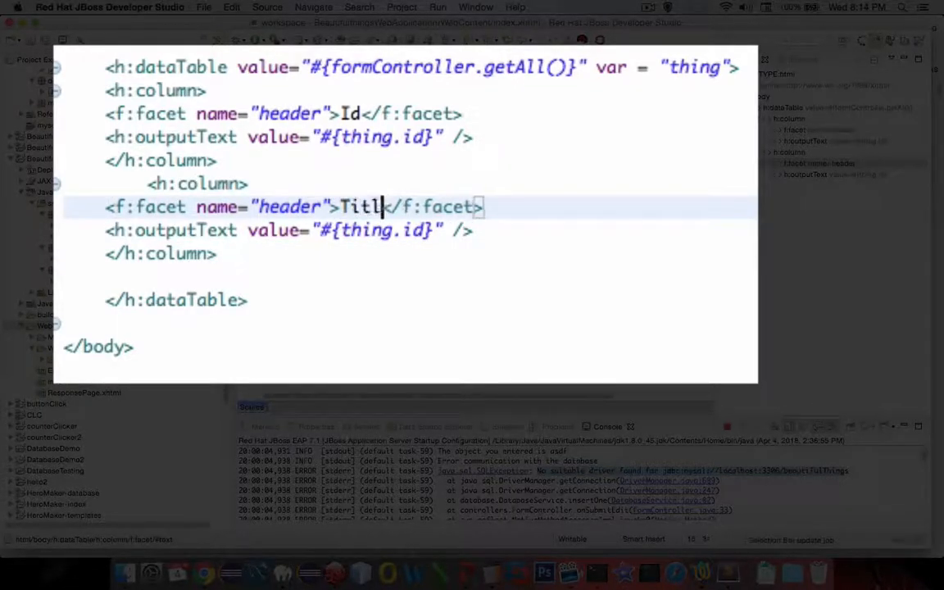
{"action": "type", "text": "e"}
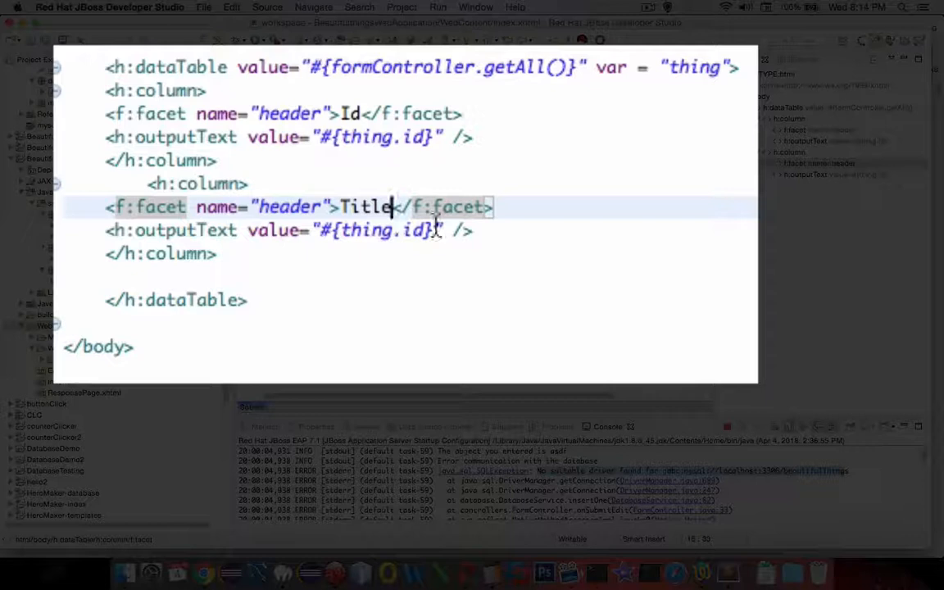
{"action": "key", "text": "BackSpace"}
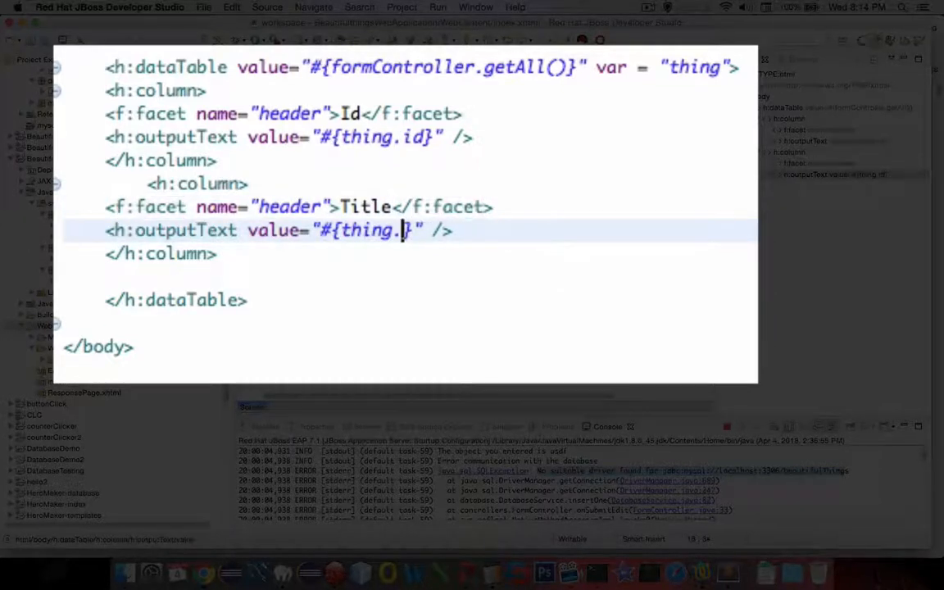
{"action": "type", "text": "thingTitle"}
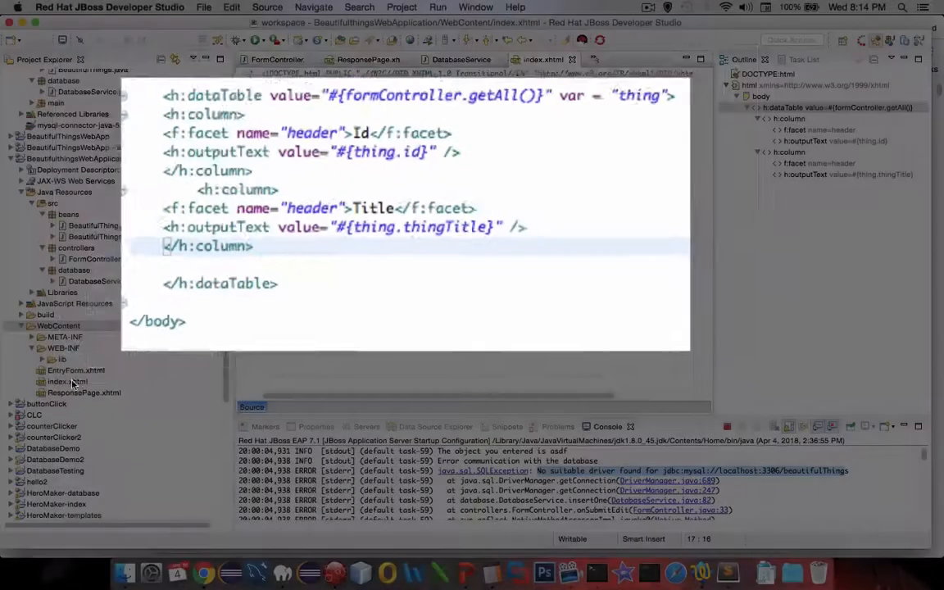
Step: Run index.xhtml on the server (blank page), then paste a copy of the Id column as a third column
{"action": "right_click", "coordinate": [67, 381]}
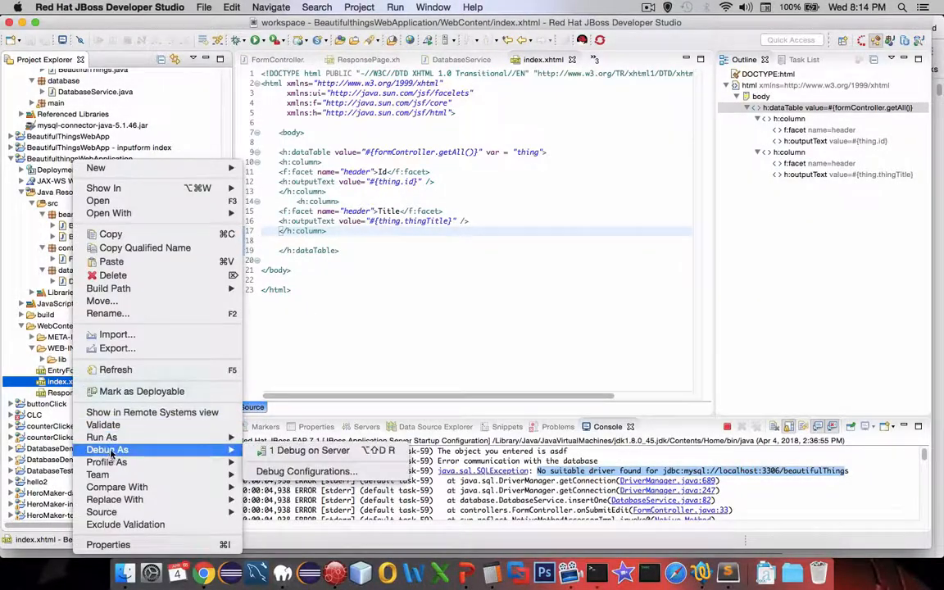
{"action": "left_click", "coordinate": [102, 436]}
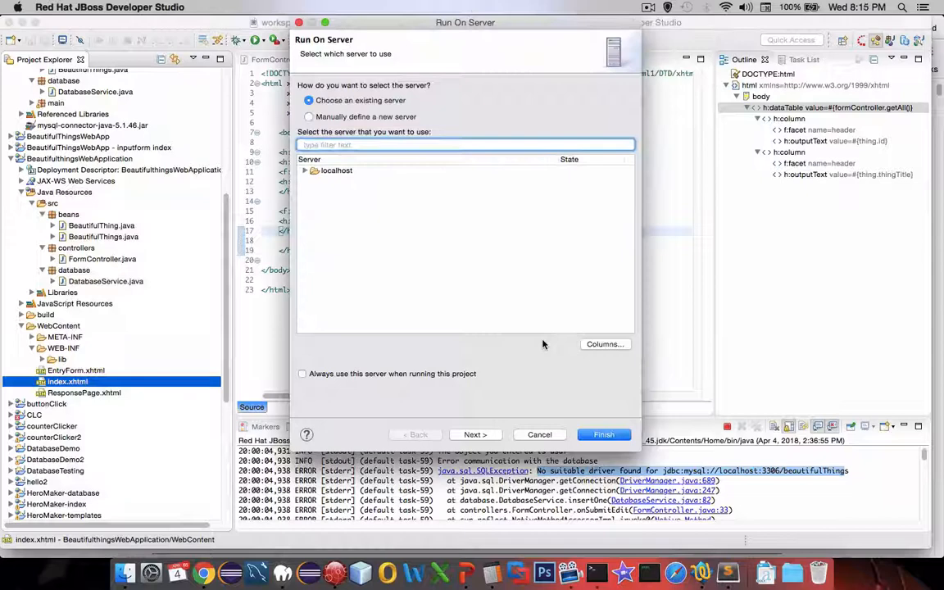
{"action": "left_click", "coordinate": [604, 434]}
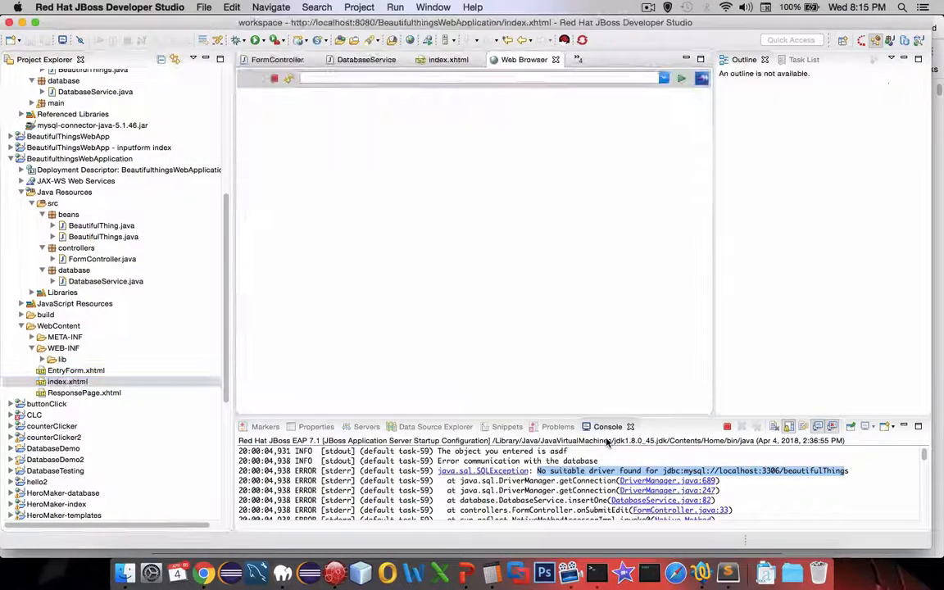
{"action": "left_click", "coordinate": [682, 79]}
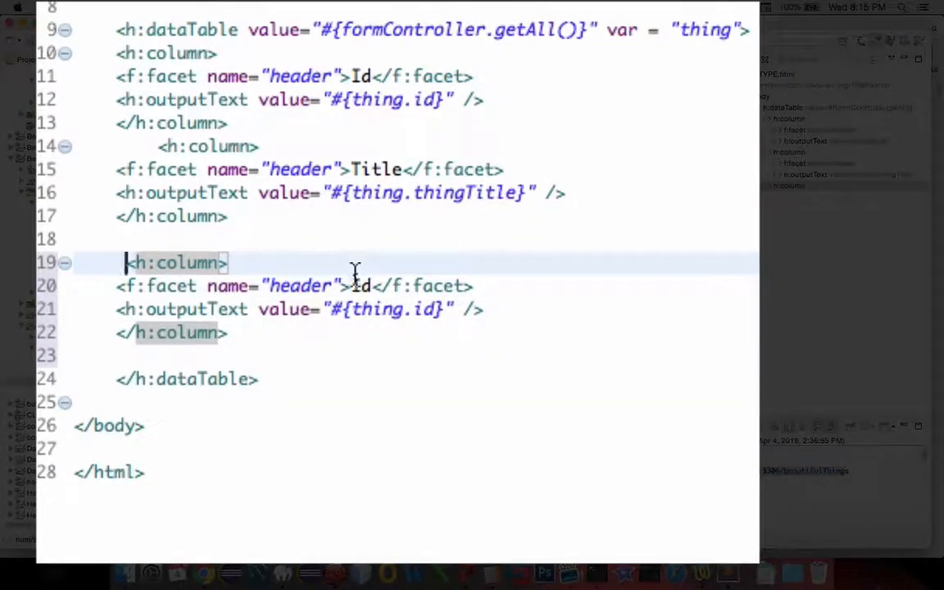
Step: Make the third column header Desc with value #{thing.thingDescription}
{"action": "left_click", "coordinate": [360, 285]}
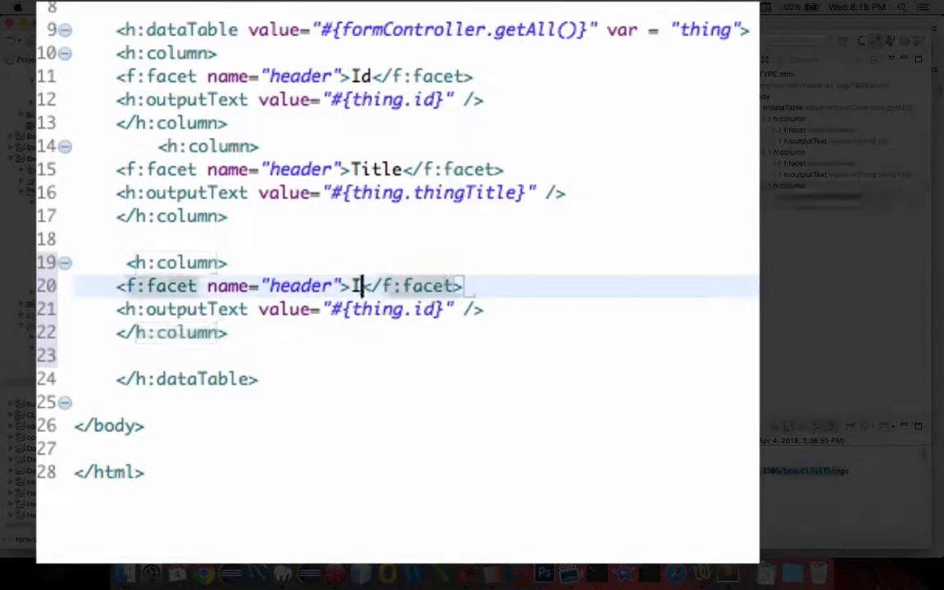
{"action": "type", "text": "Desc"}
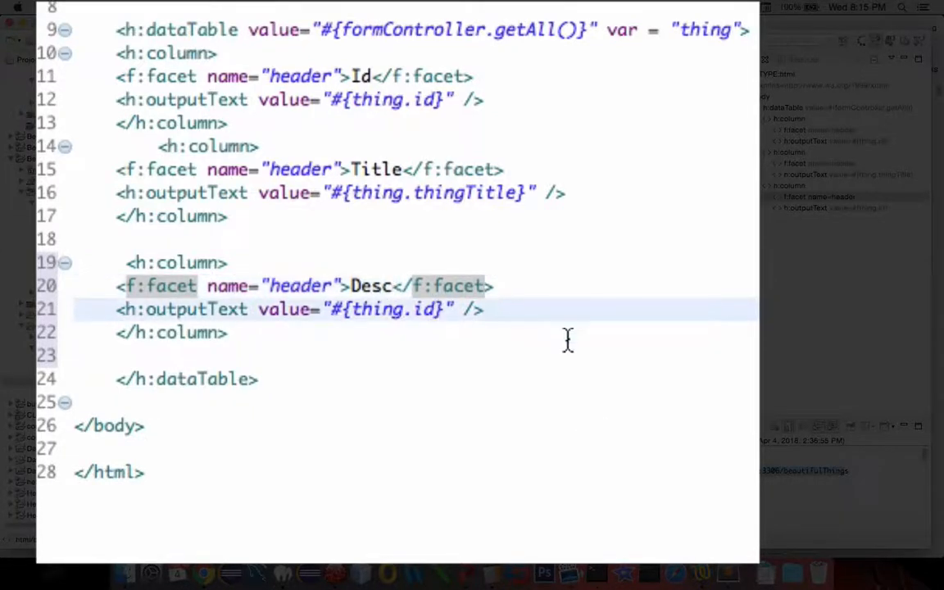
{"action": "type", "text": "th"}
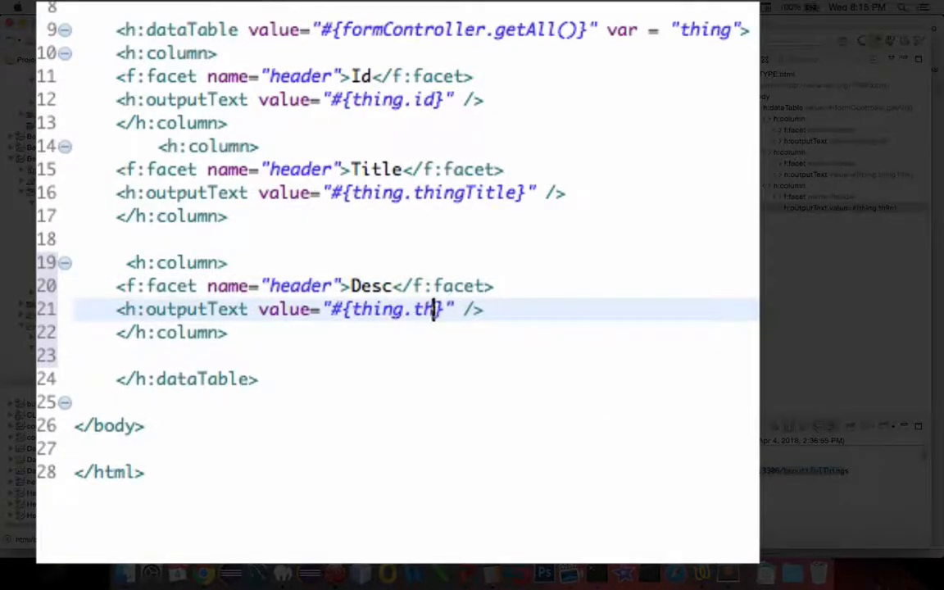
{"action": "type", "text": "ingDescription"}
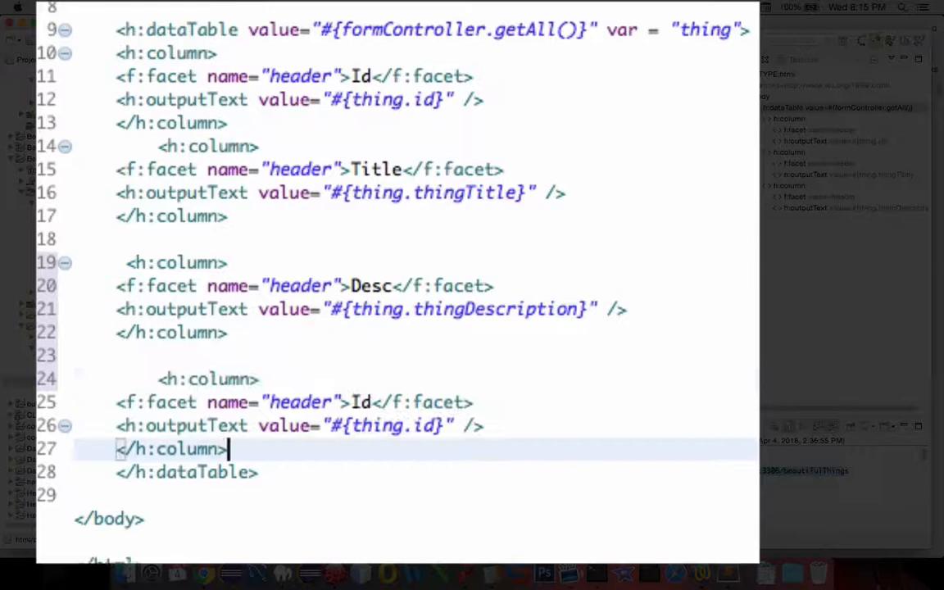
Step: Add a fourth column headed Rating bound to #{thing.rating}
{"action": "key", "text": "enter"}
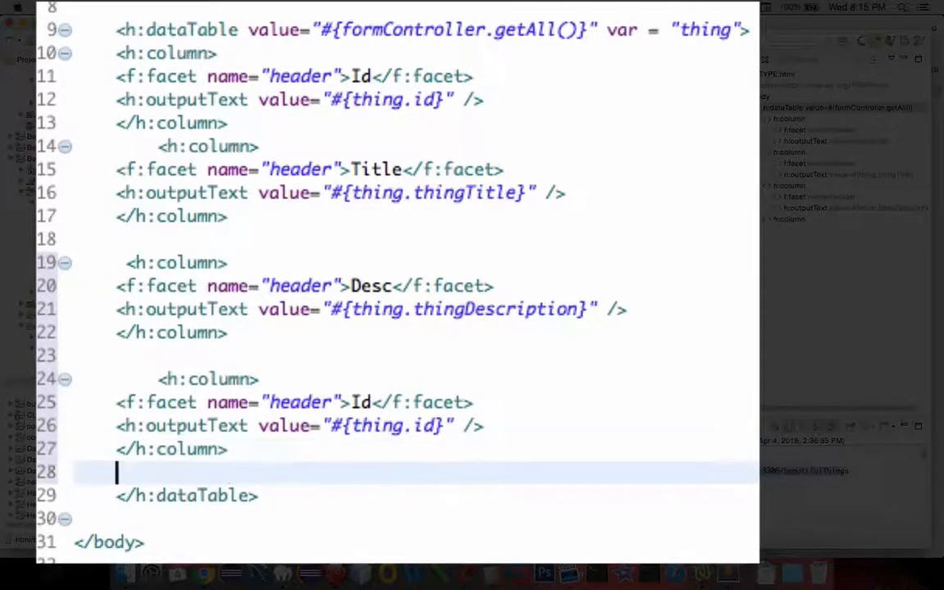
{"action": "left_click", "coordinate": [374, 403]}
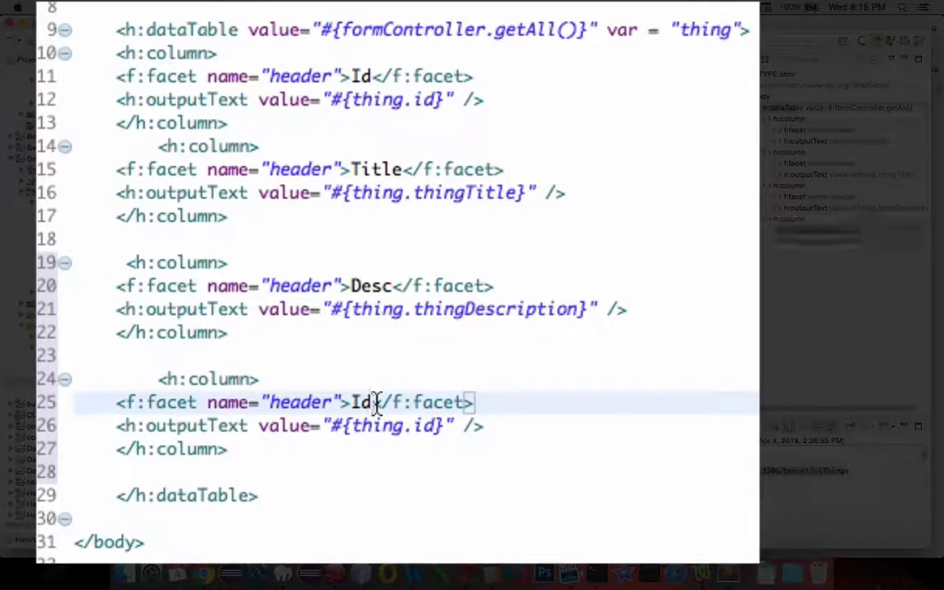
{"action": "type", "text": "Rating"}
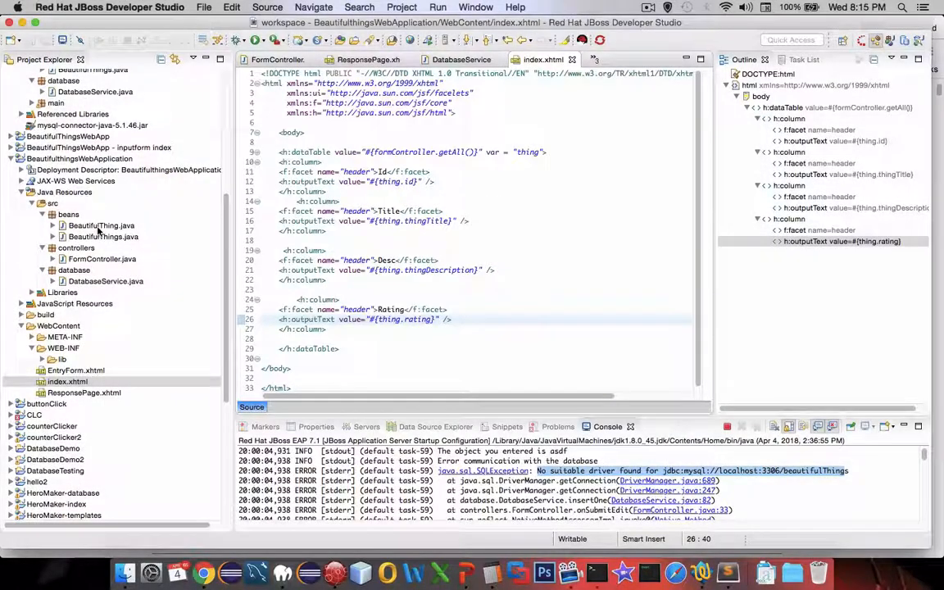
Step: Run index.xhtml on the JBoss EAP 7.1 server so the browser lists rows under Id, Title, Desc, Rating
{"action": "double_click", "coordinate": [101, 226]}
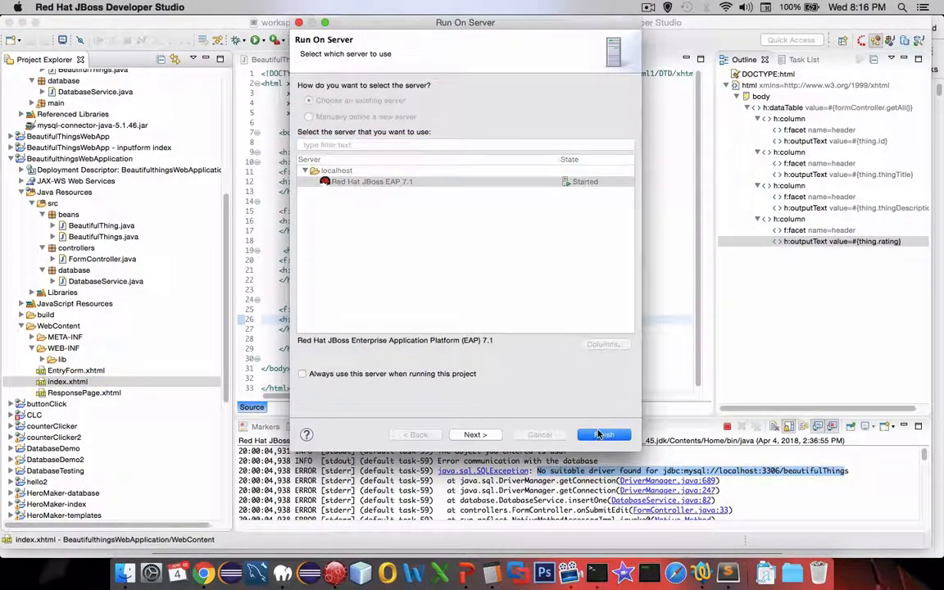
{"action": "left_click", "coordinate": [603, 434]}
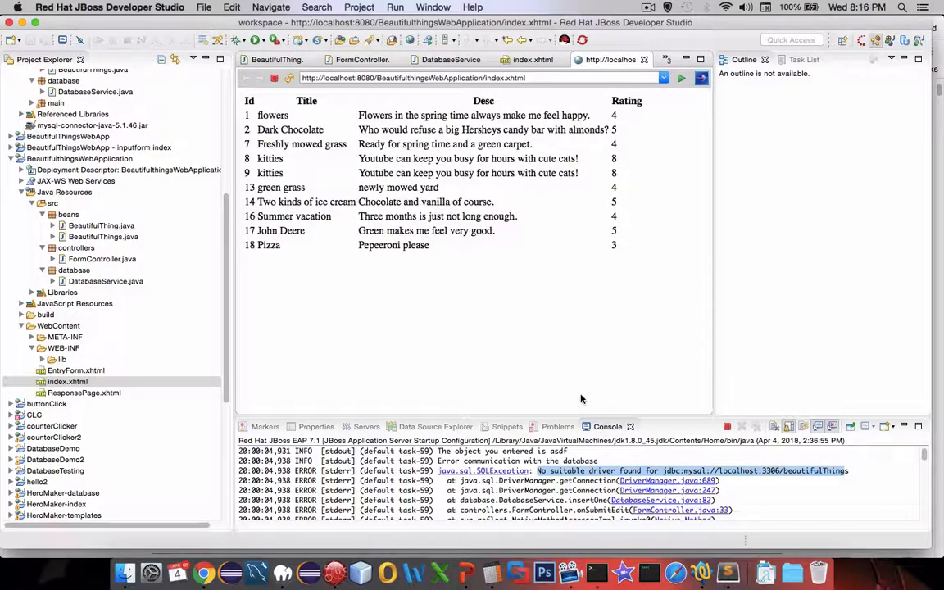